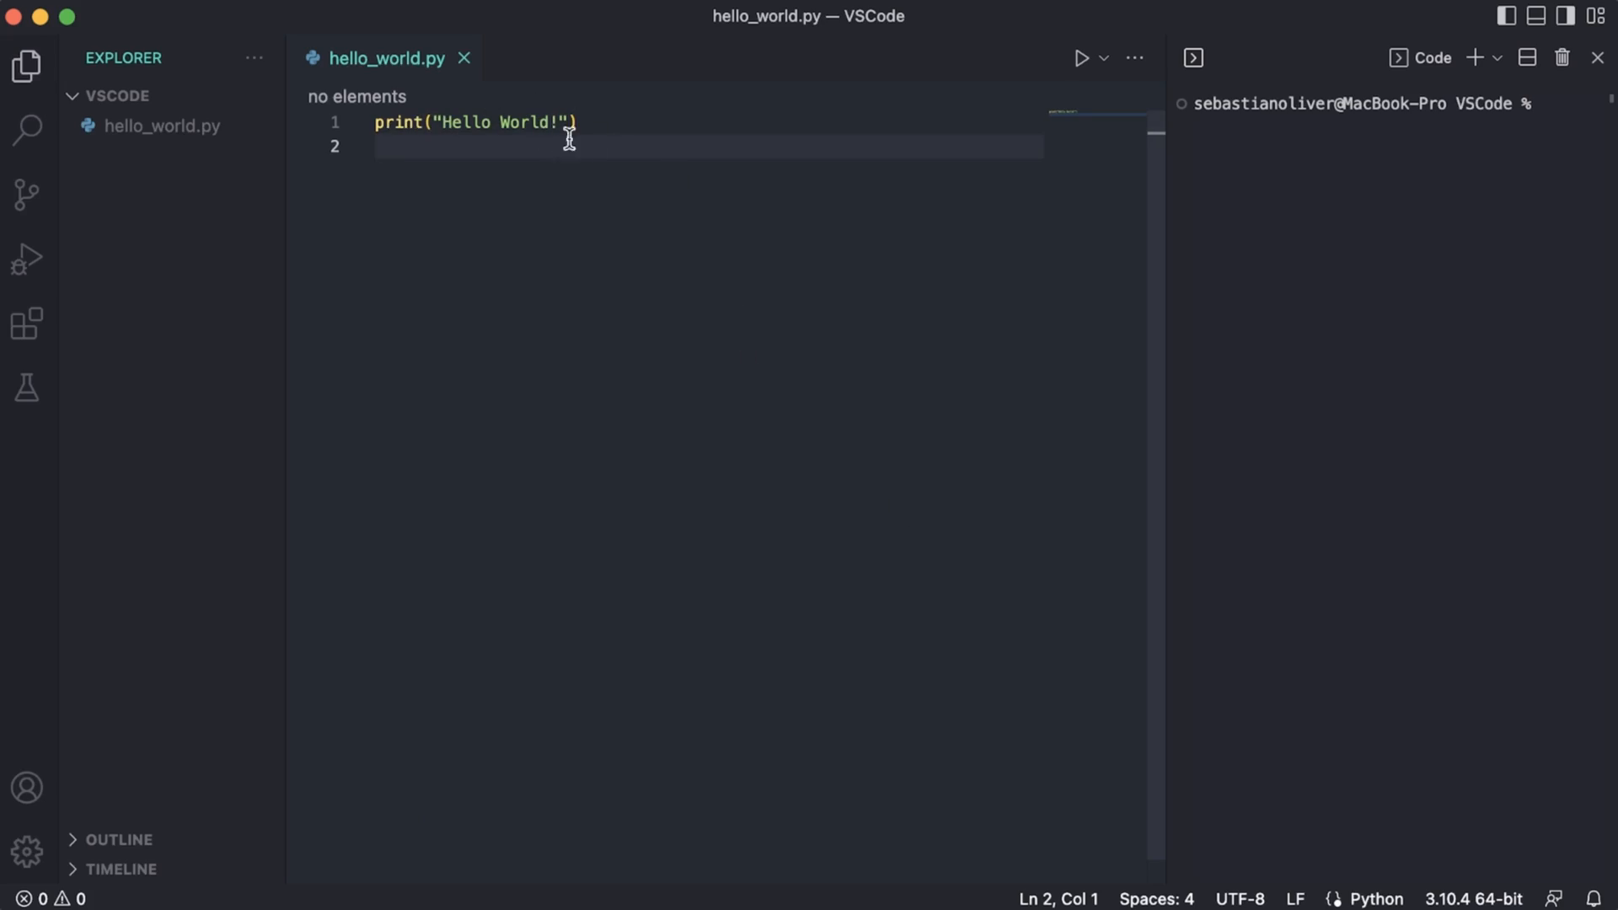
- Run hello_world.py as a Python file from the Run dropdown to print 'Hello World!'
click(1102, 58)
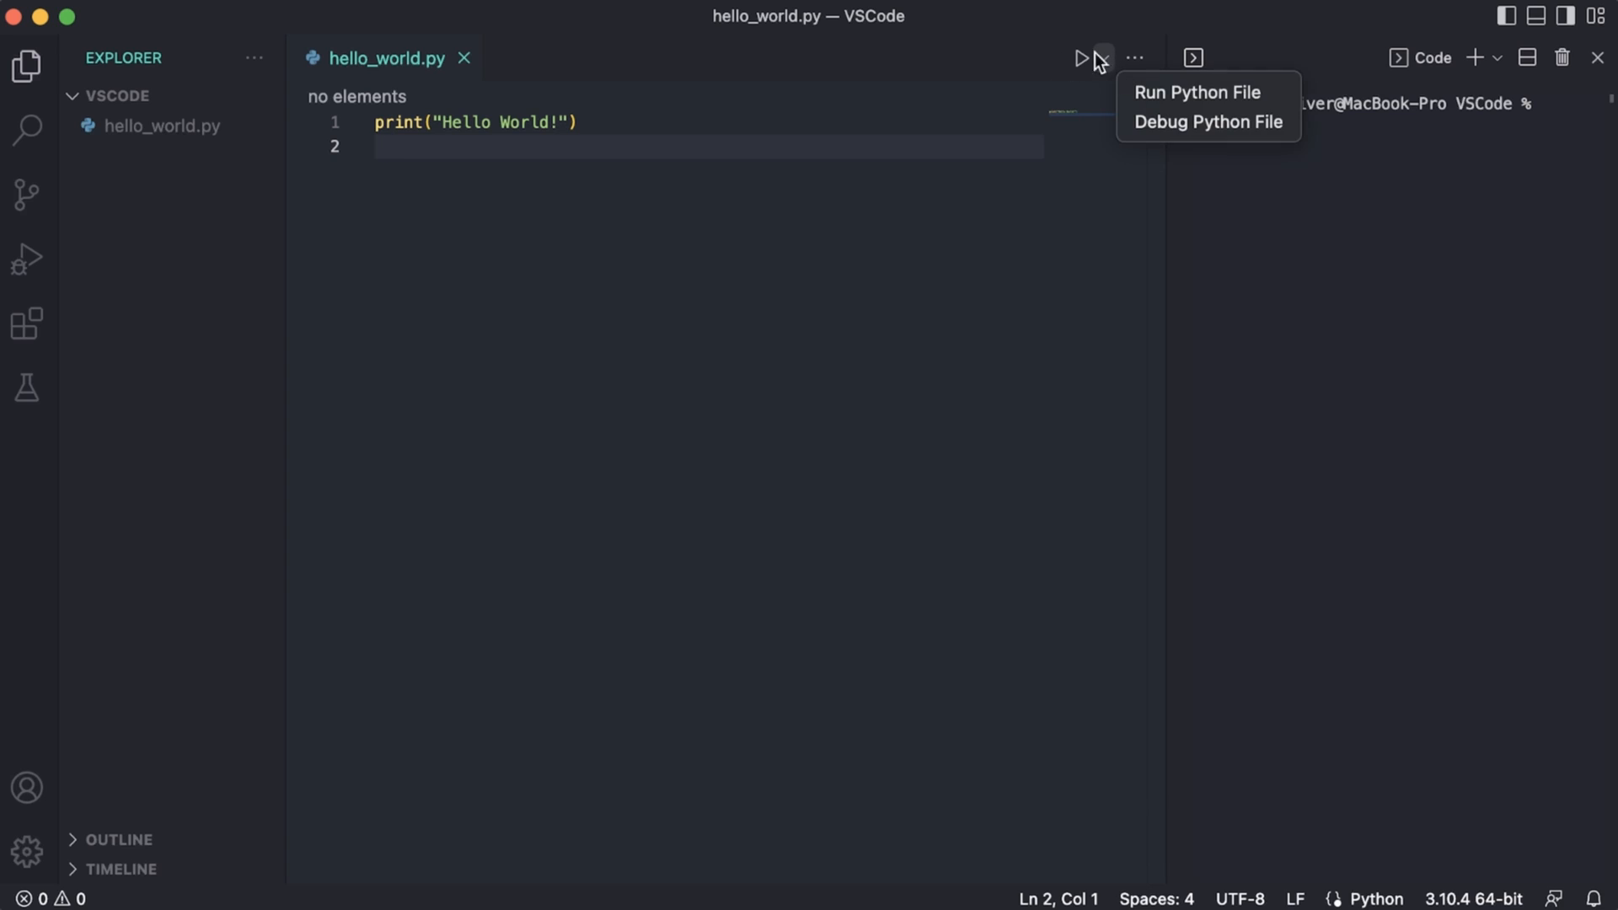
click(1196, 91)
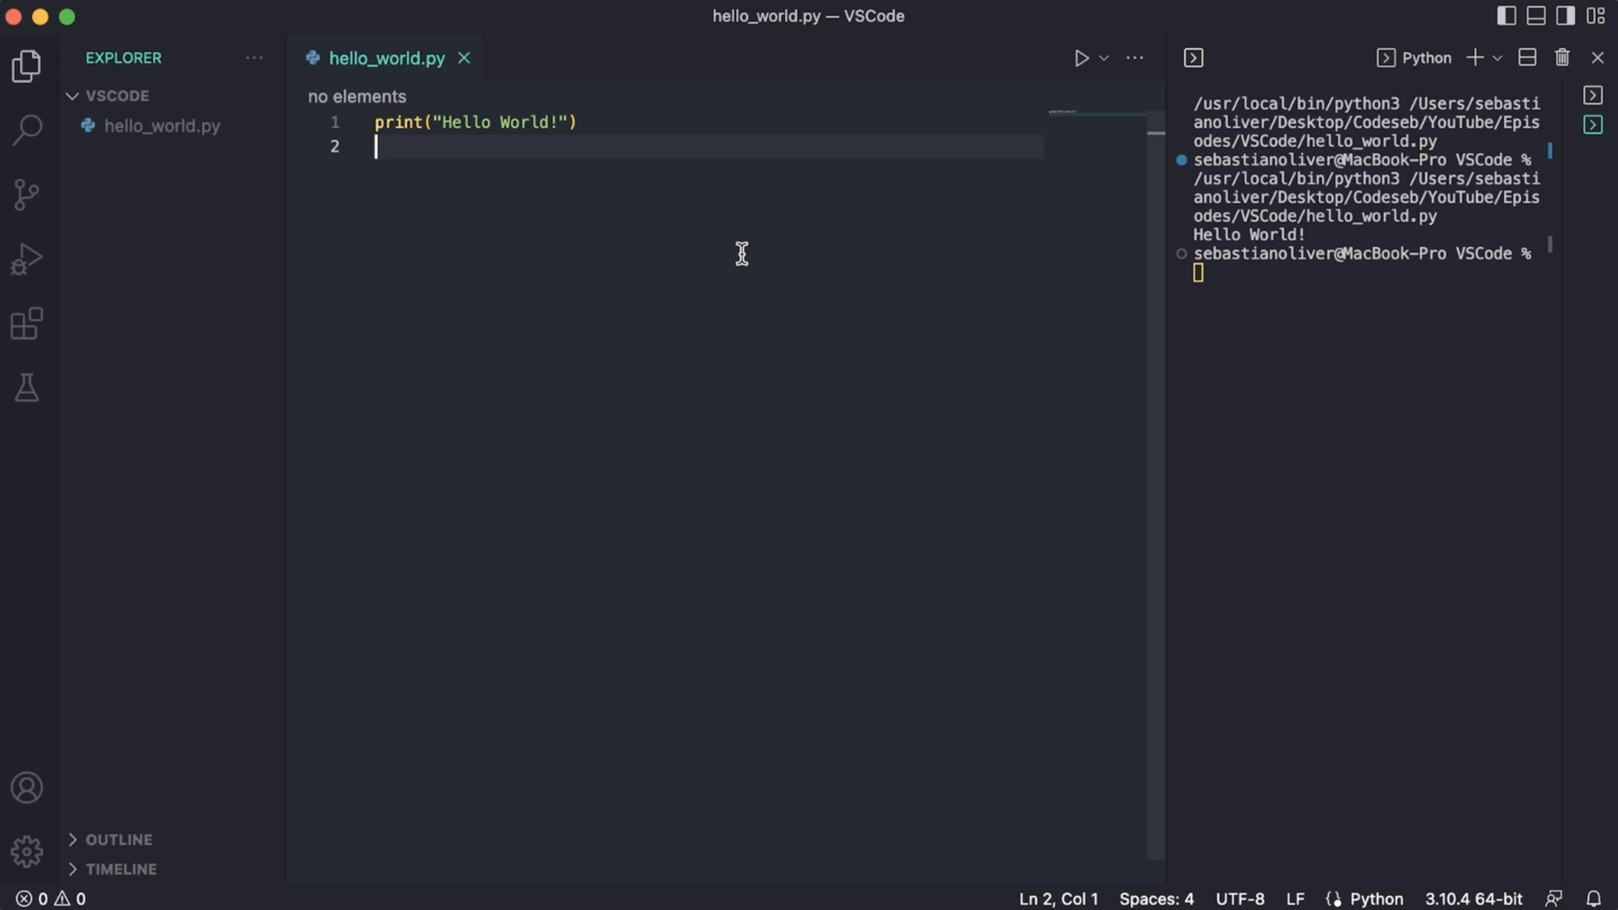
- Add a print(input("Name ")) line below the print statement and rerun the Python file
key(enter)
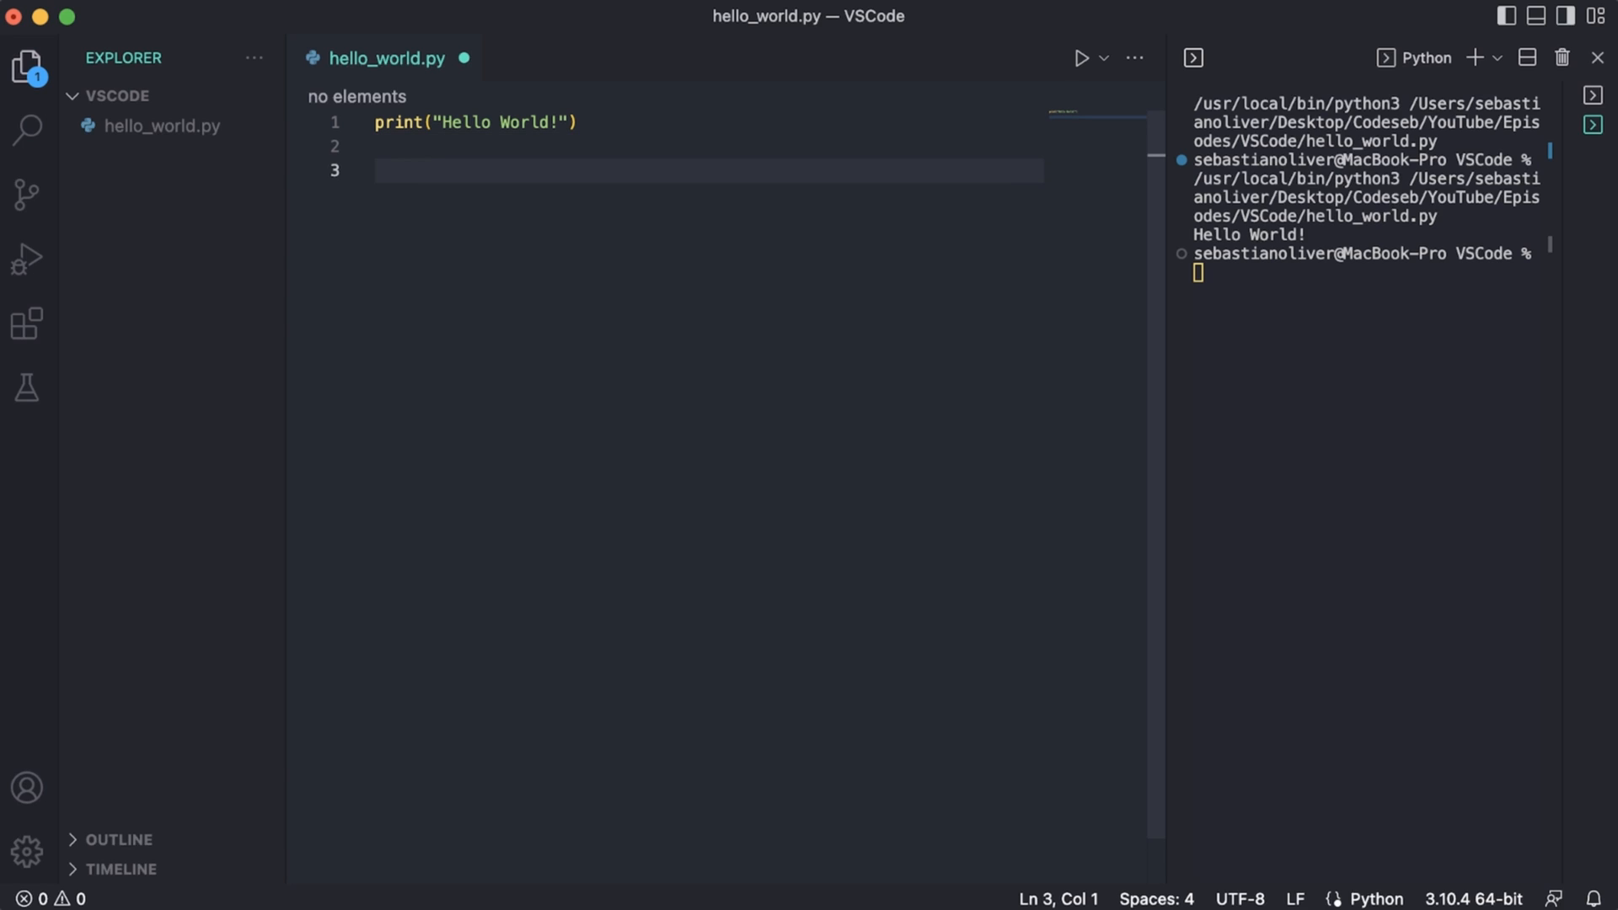
text(print(input()
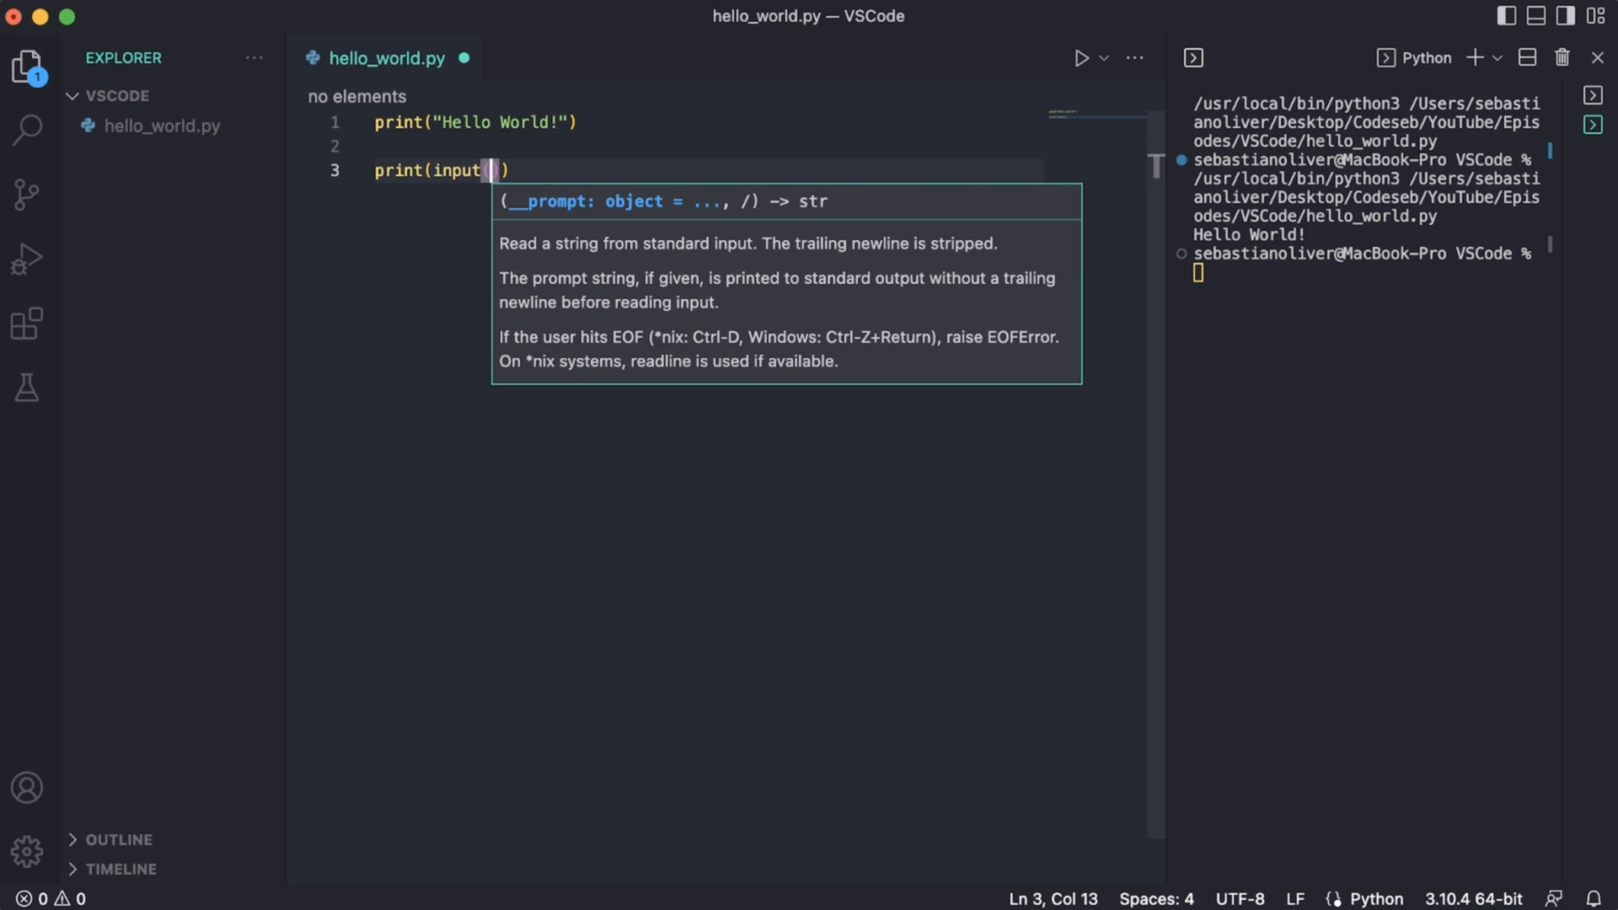
text("Name ")
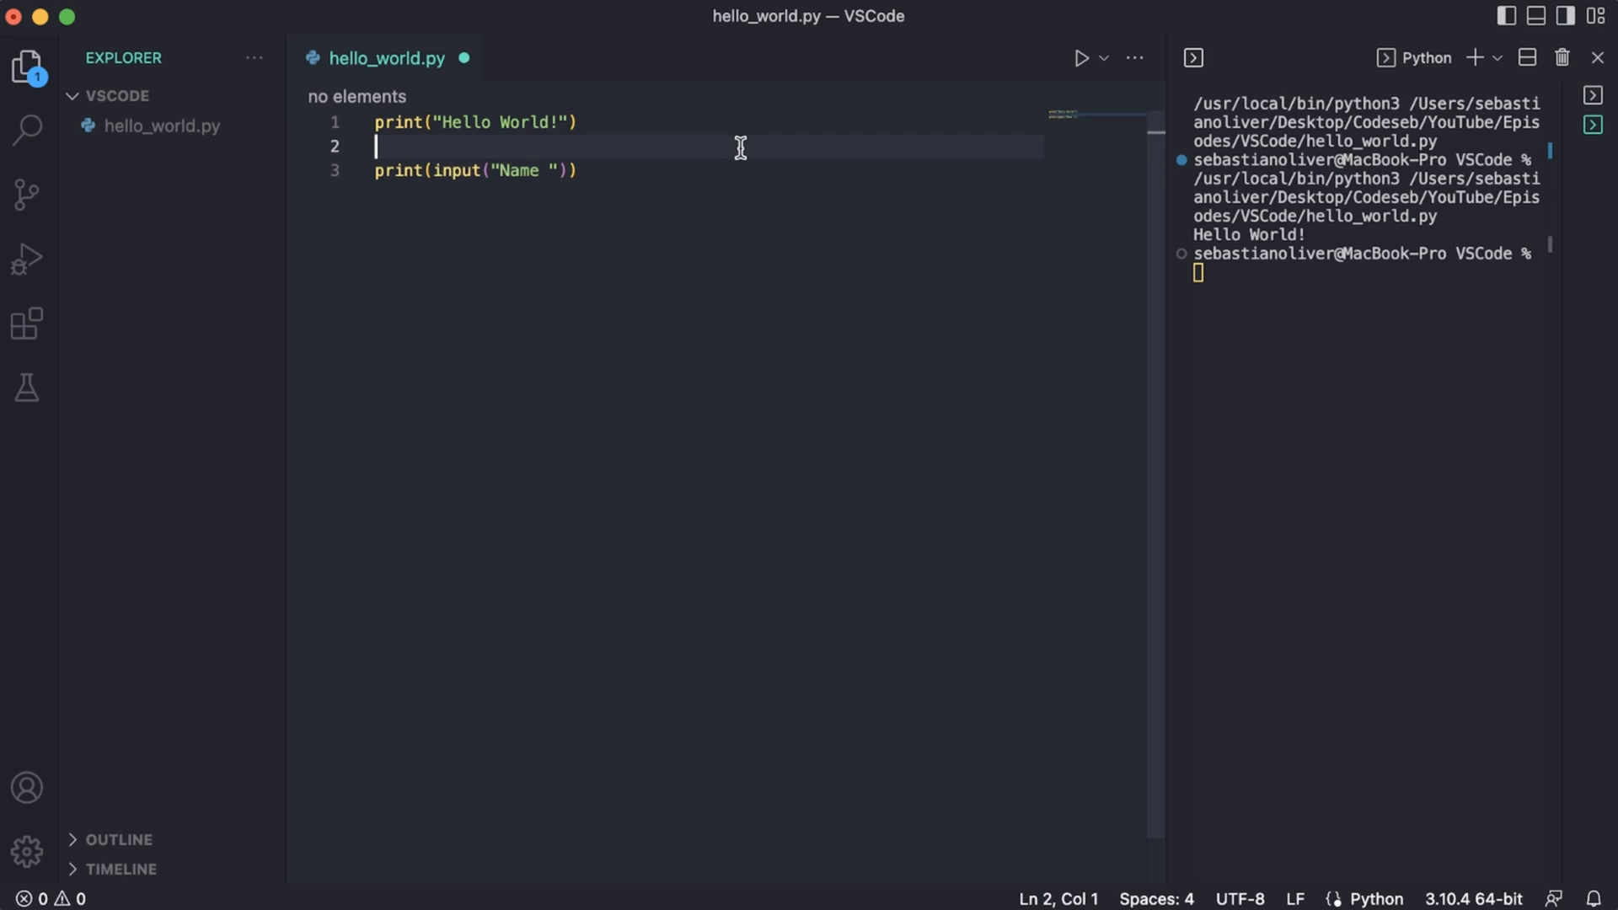
click(1103, 58)
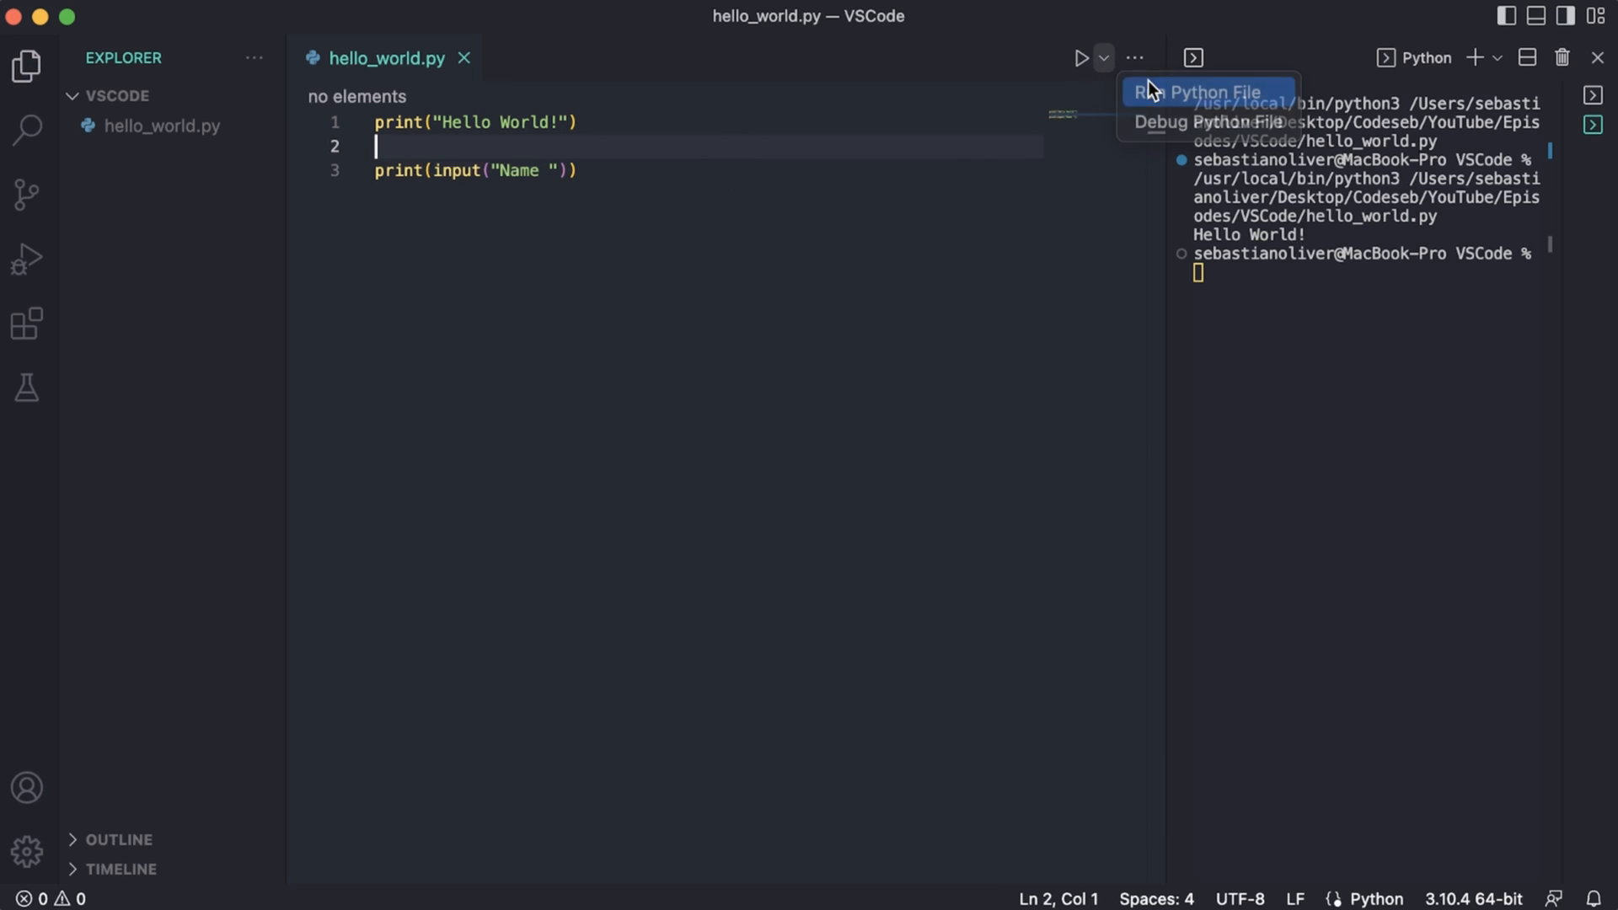
click(1205, 92)
text(Seb)
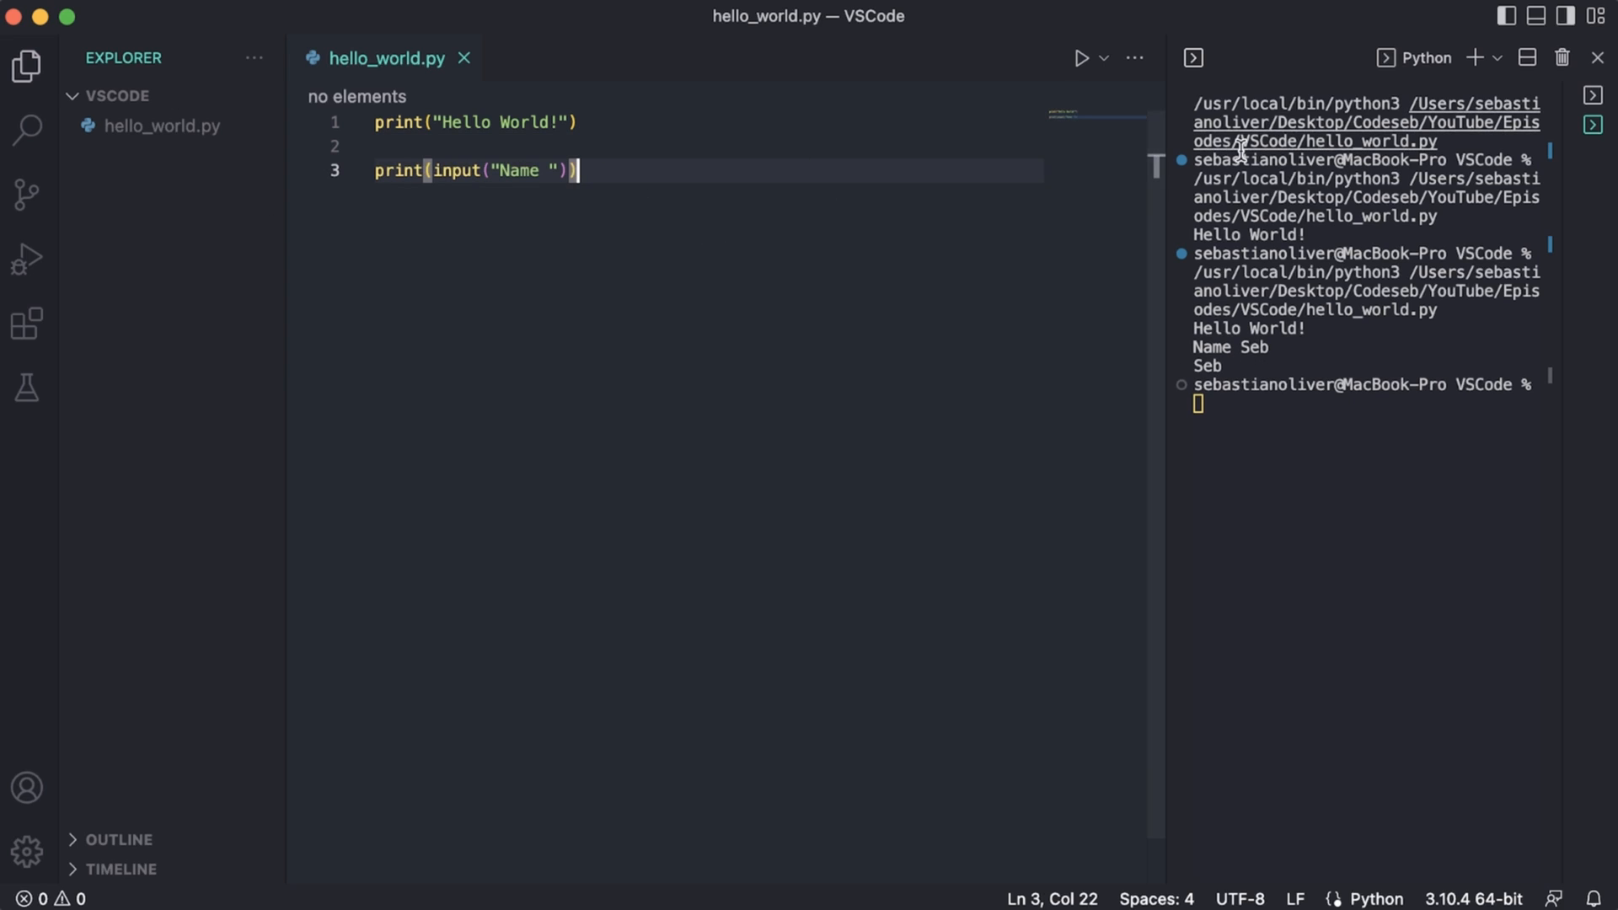
mouse_move(26, 325)
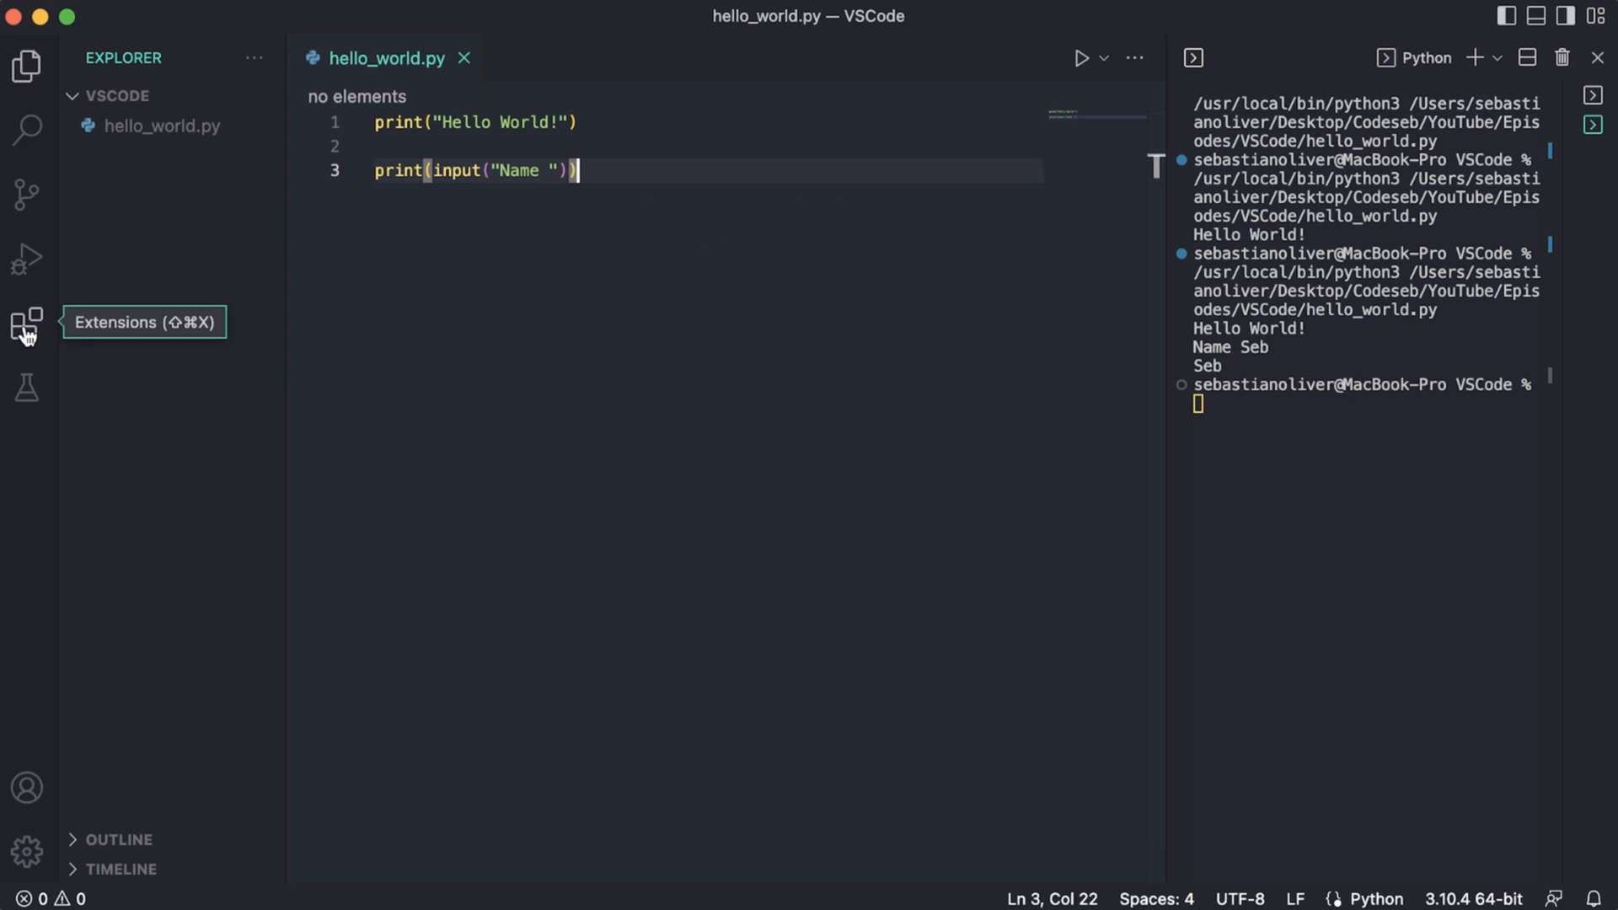
- Install Code Runner from the Extensions view and bring up its management options
click(27, 323)
text(code runner)
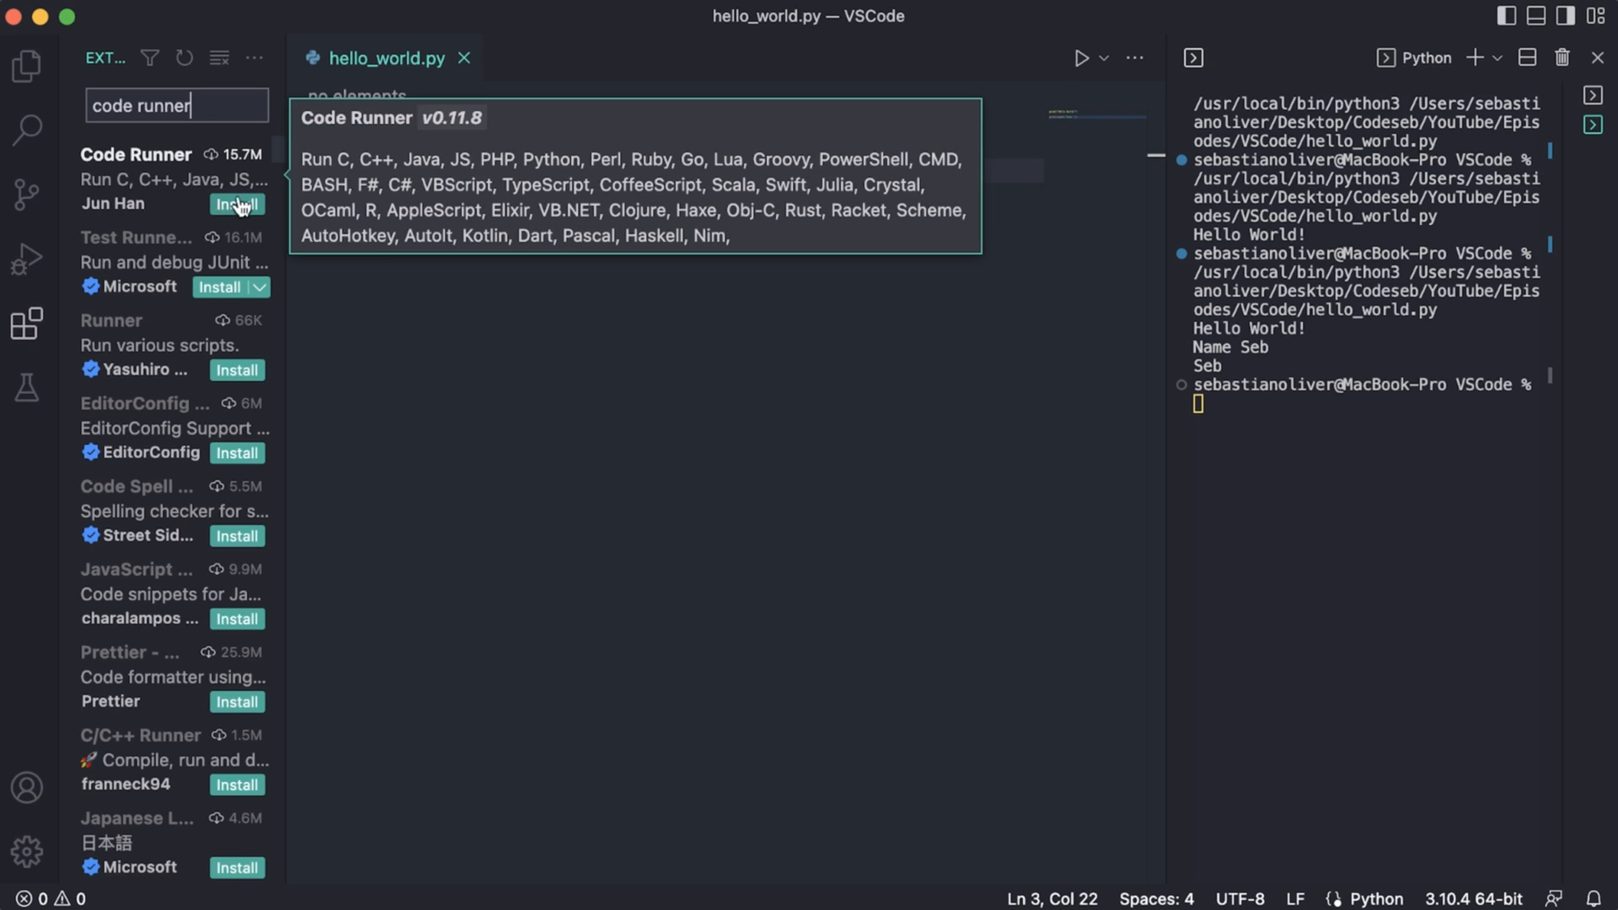
click(231, 203)
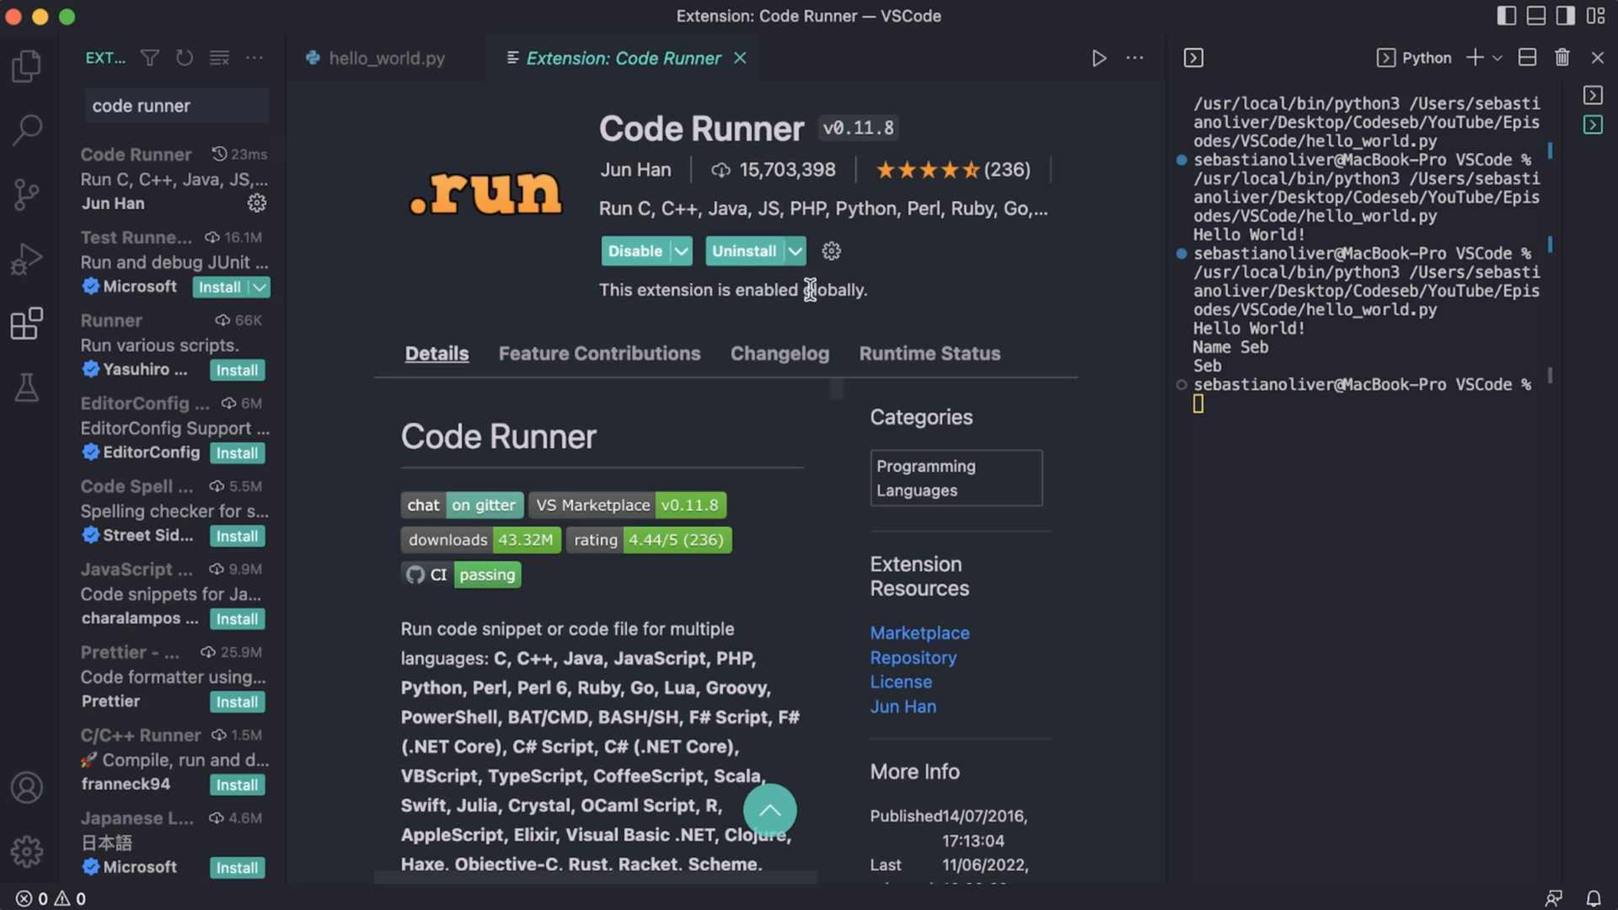
click(831, 251)
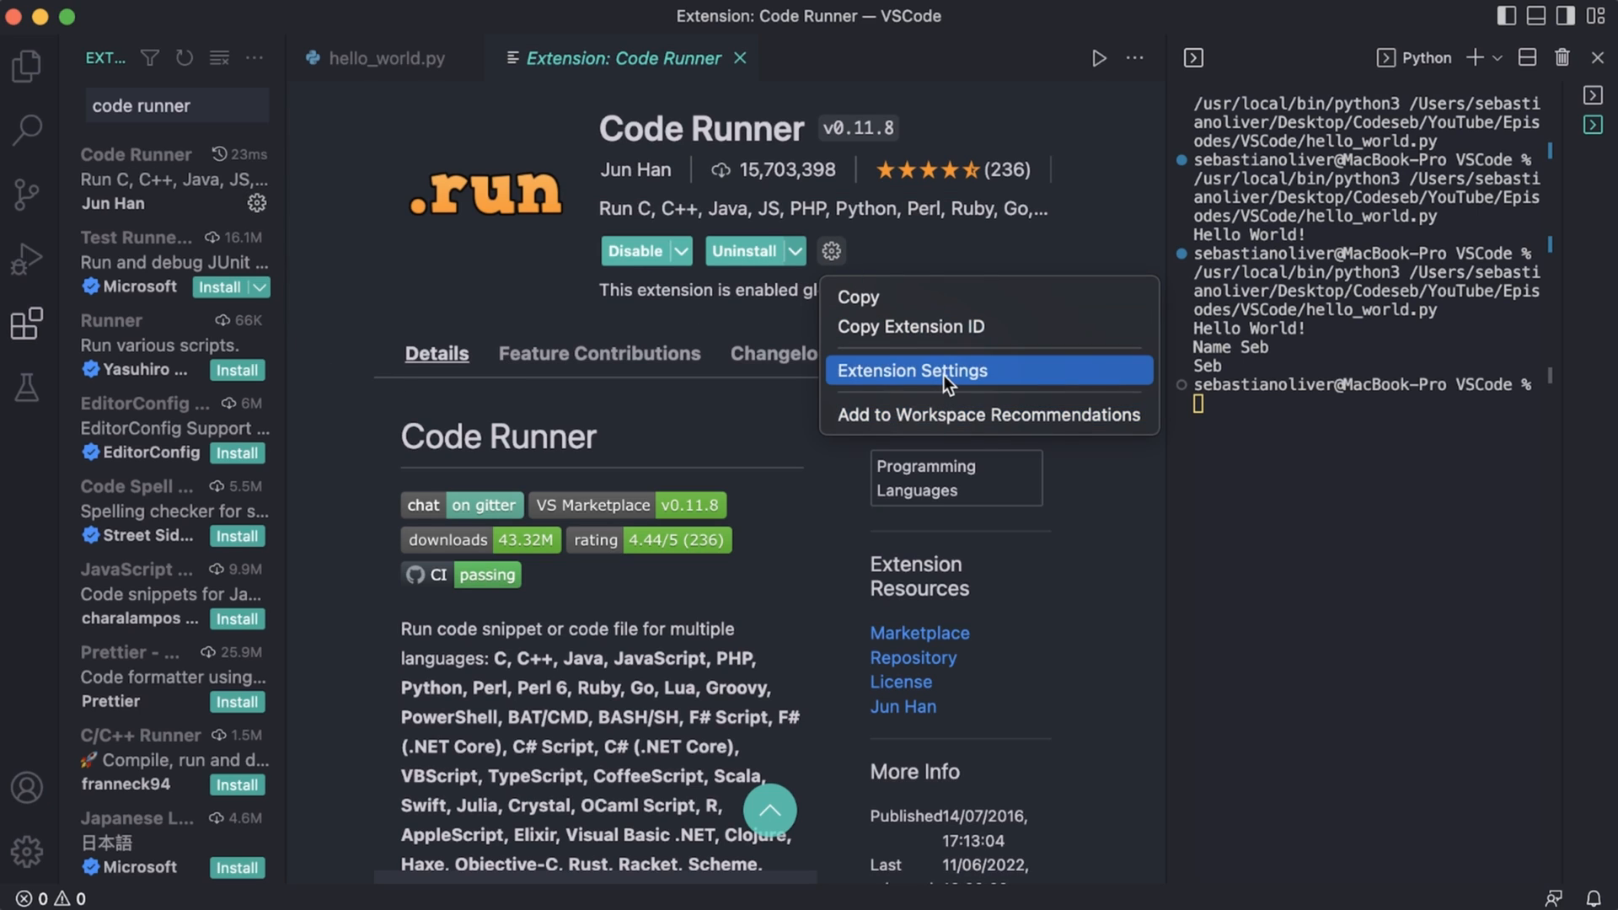
- Open Code Runner's Extension Settings and scroll down toward Executor Map
click(911, 371)
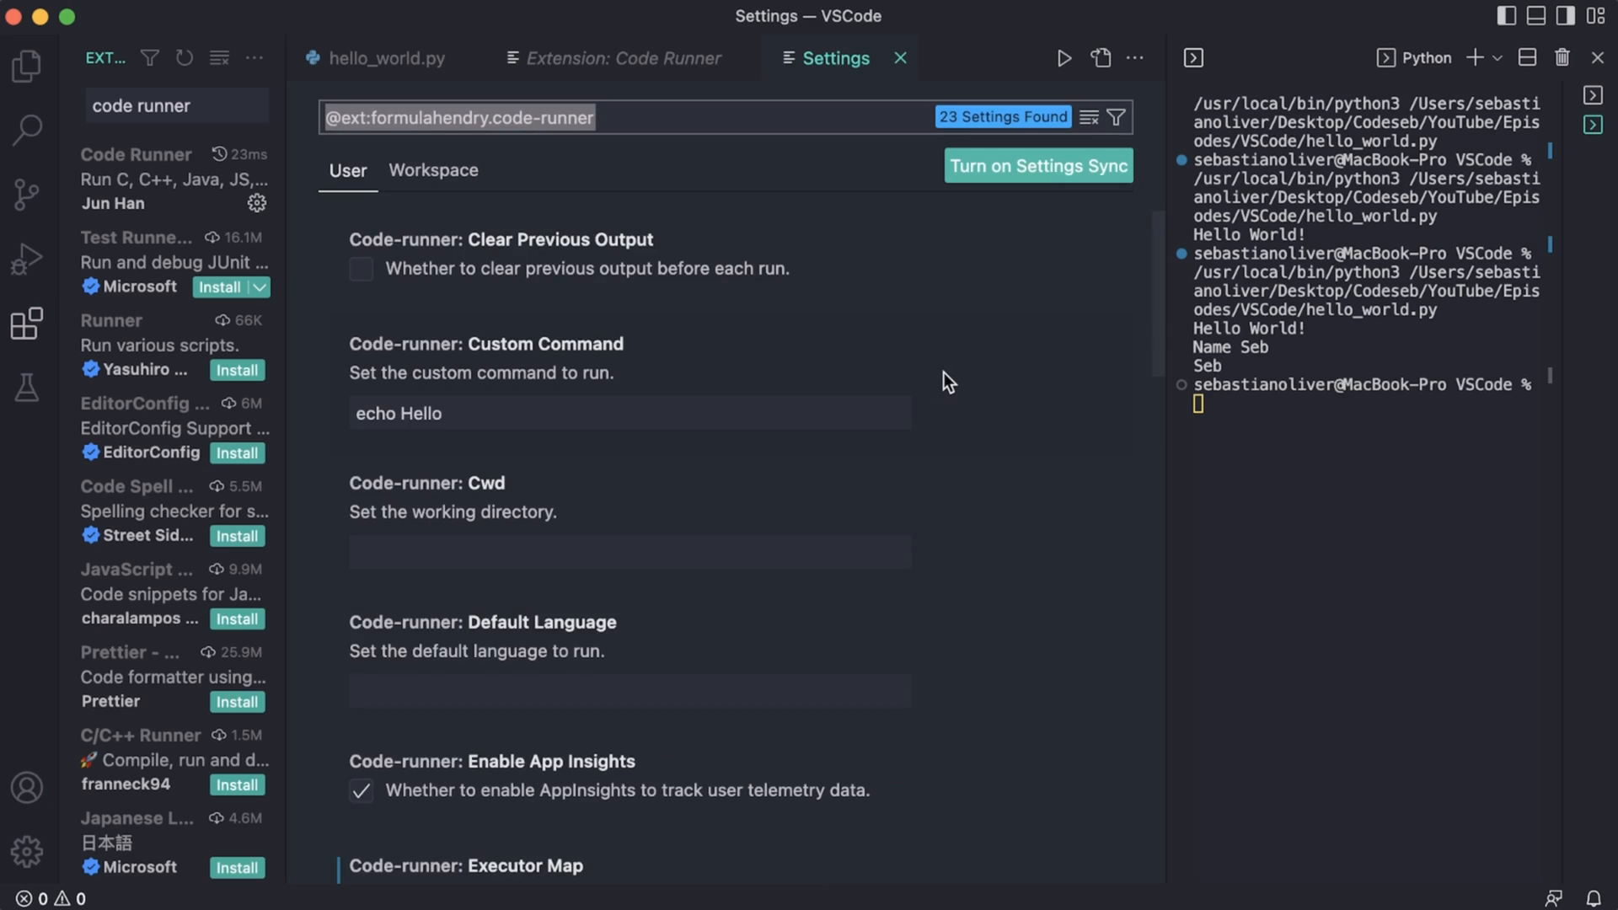
mouse_move(496, 289)
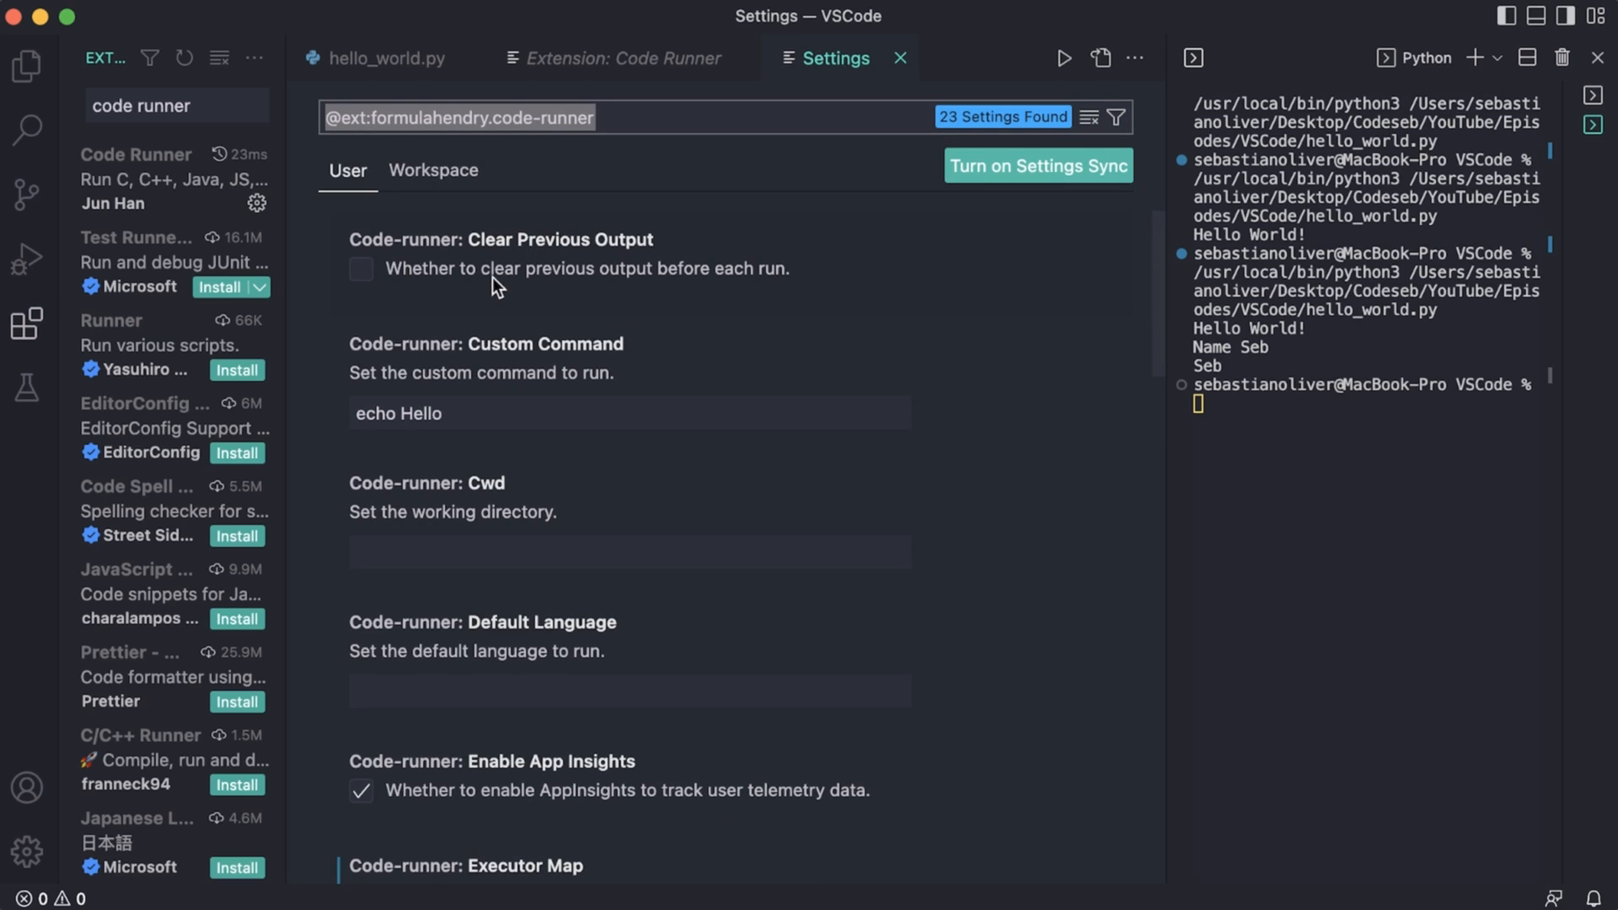
mouse_move(508, 291)
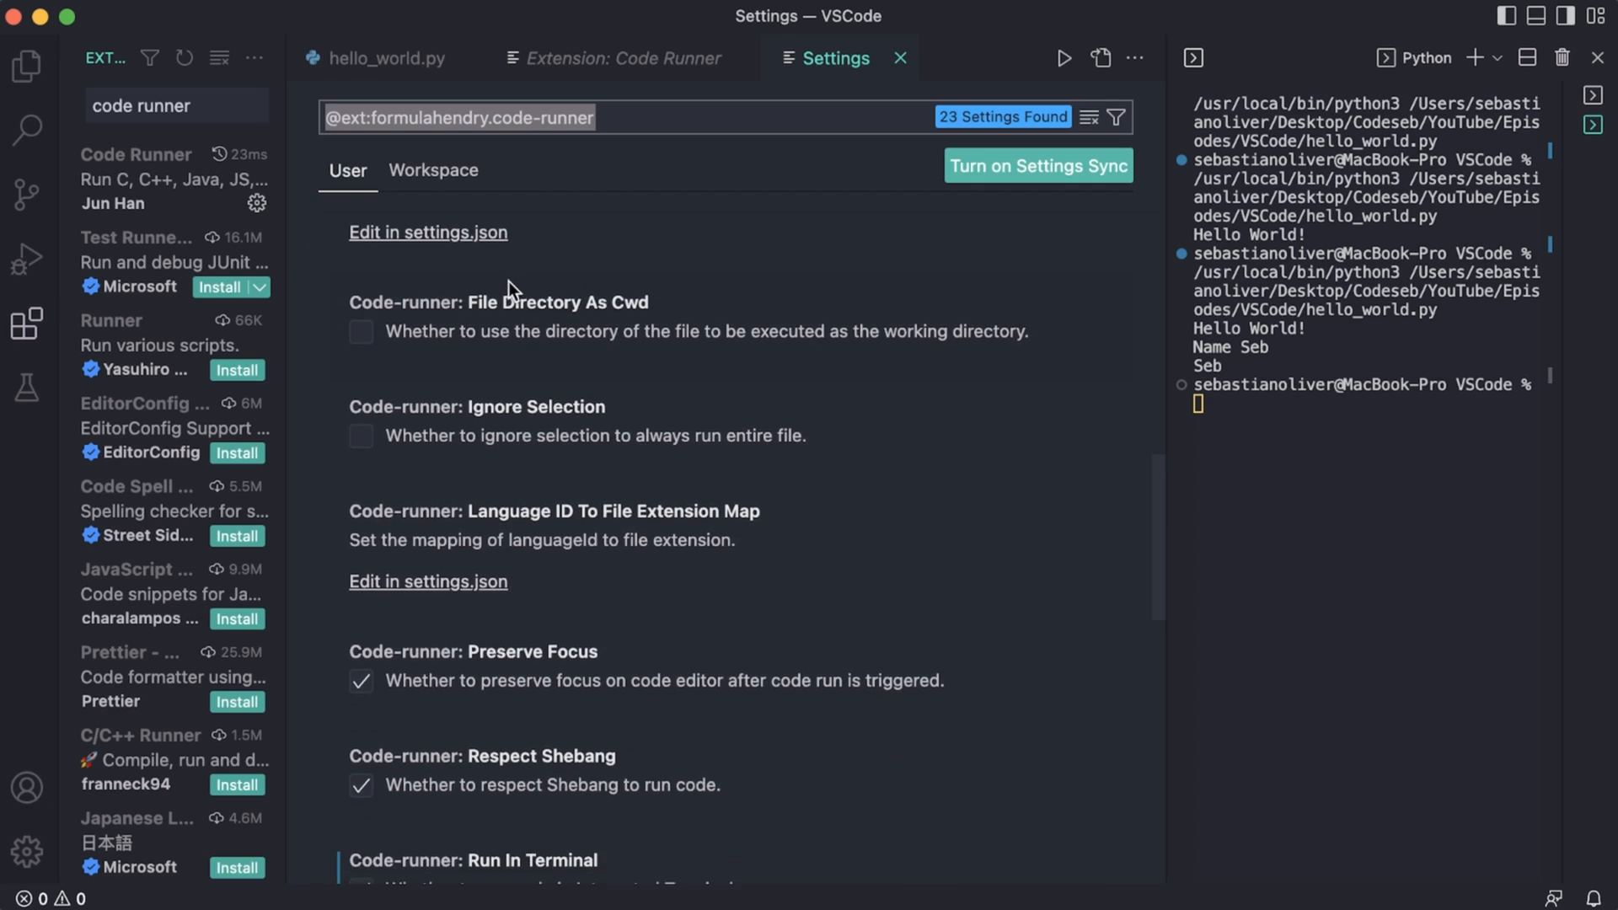
scroll(down, 3)
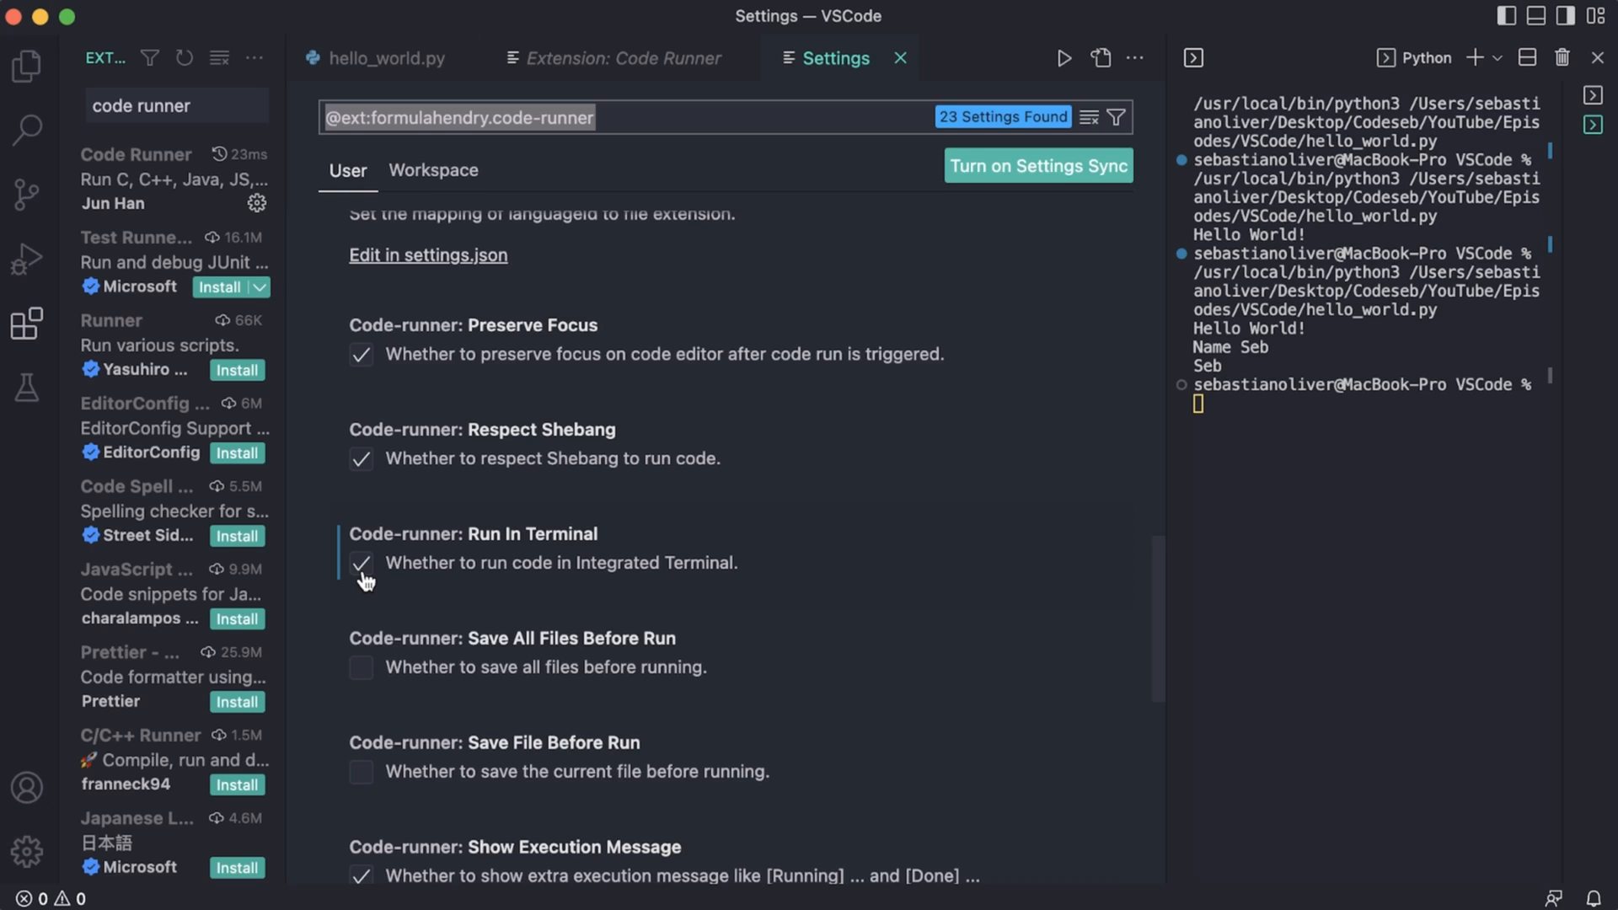
mouse_move(466, 584)
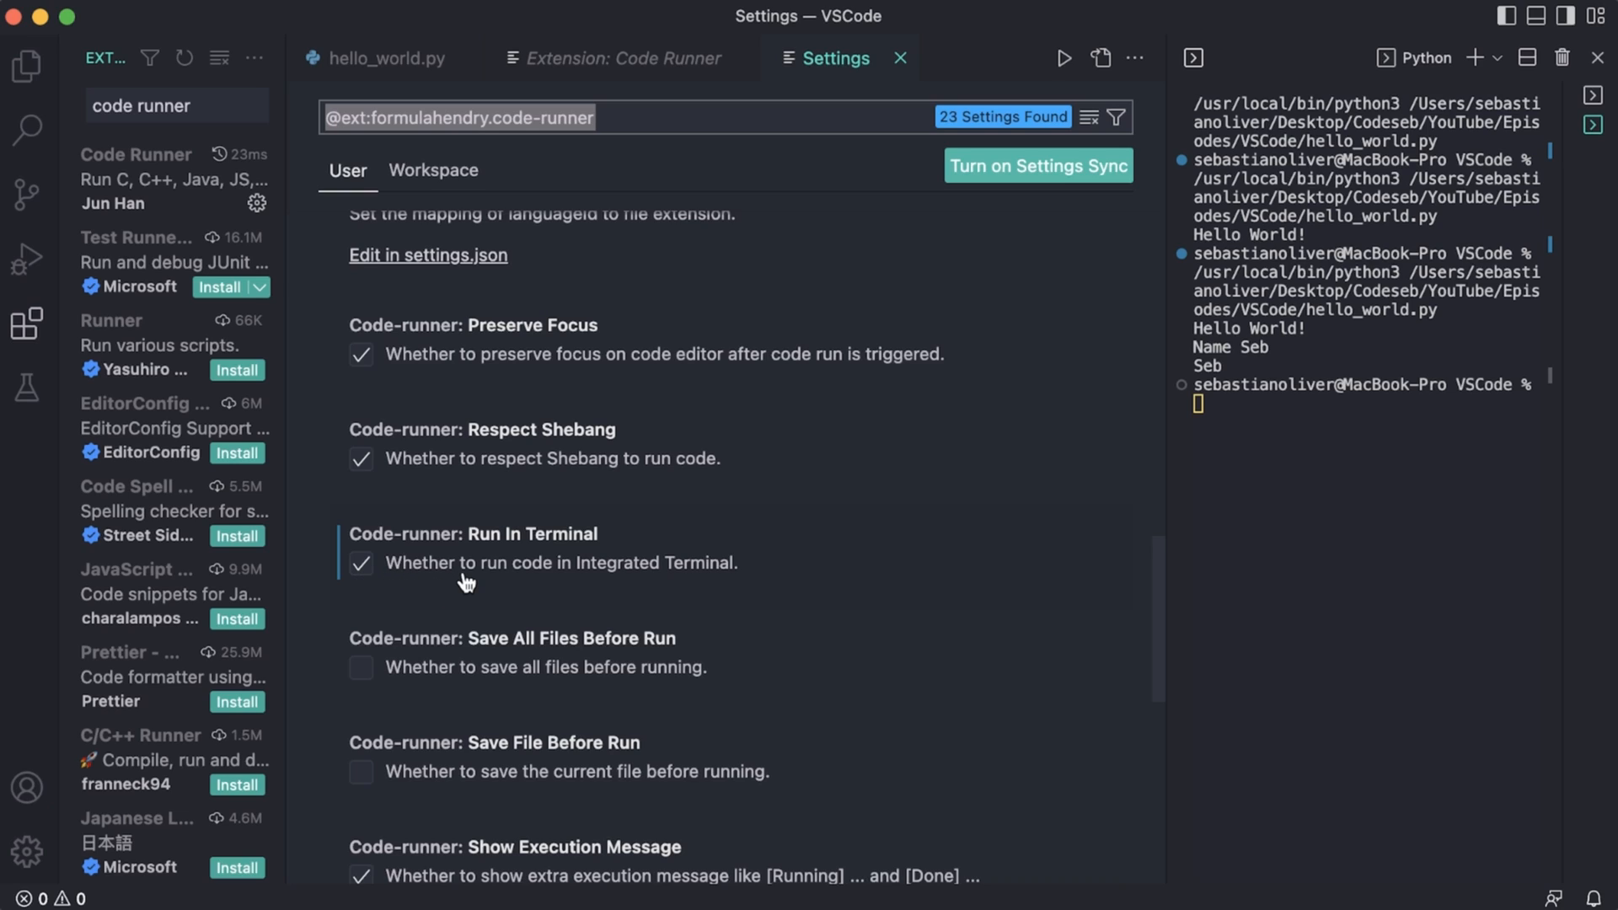
mouse_move(466, 574)
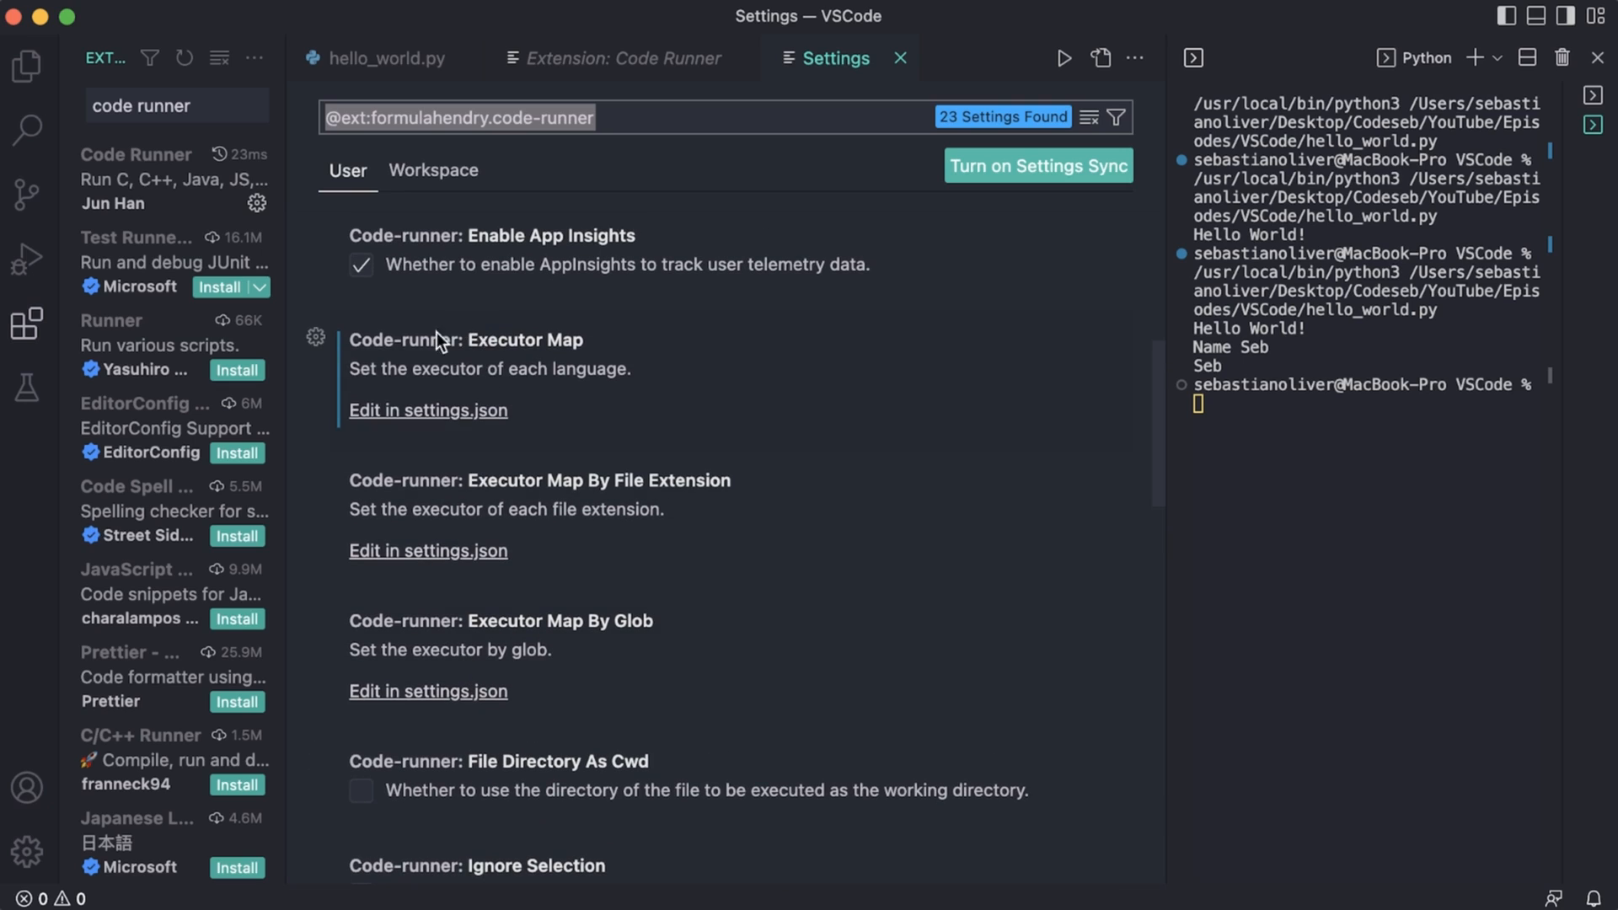
mouse_move(579, 353)
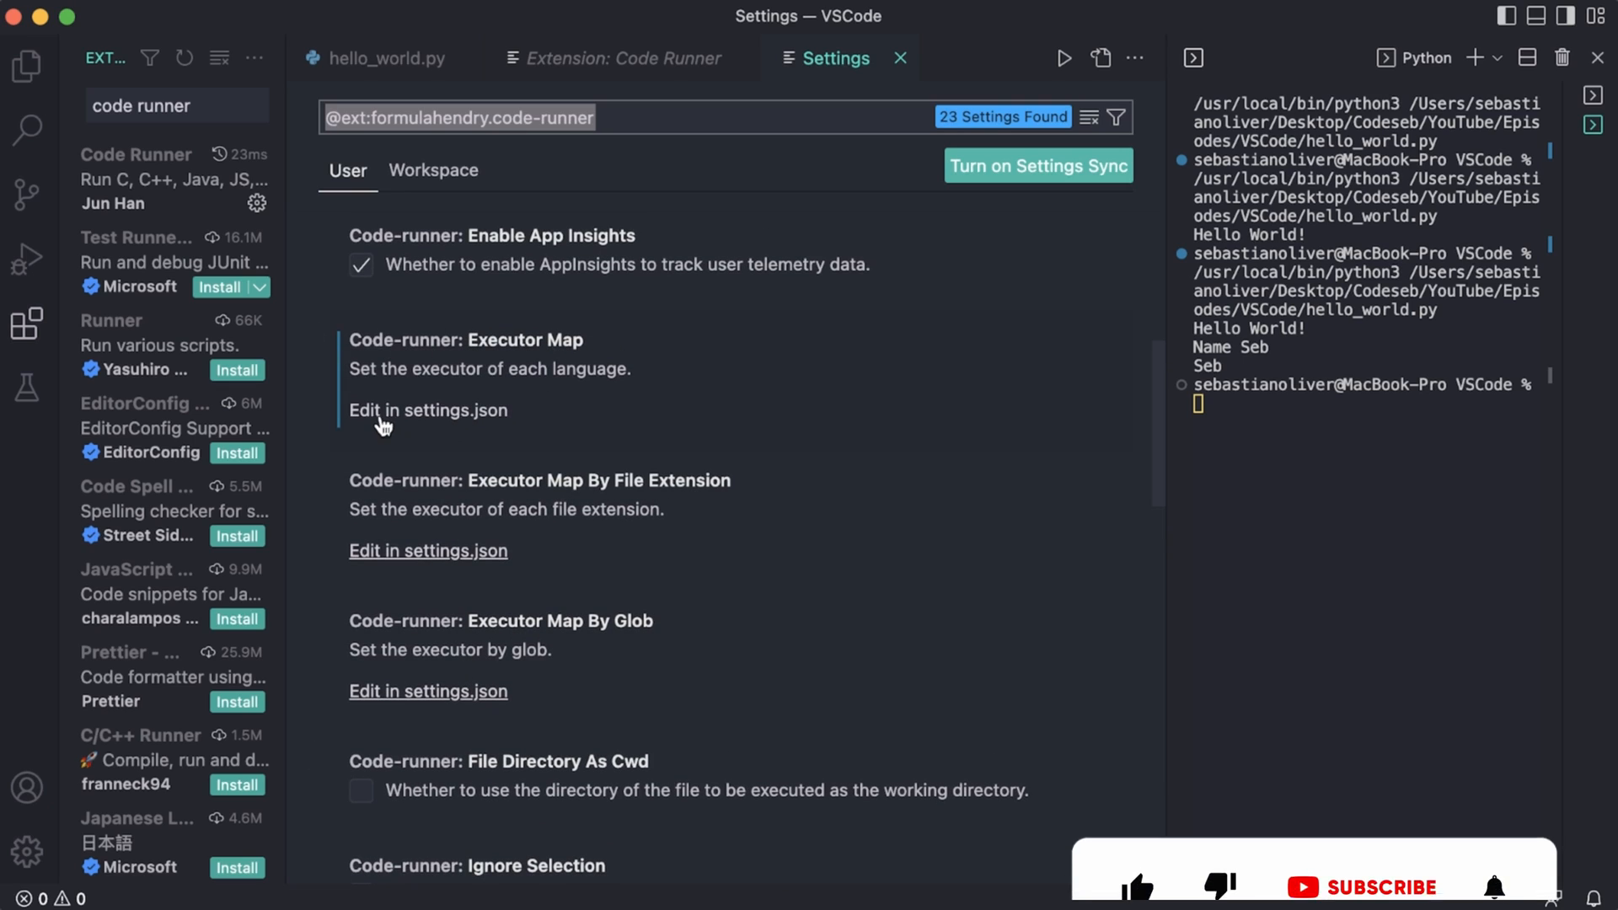
- In settings.json, change the python executor to "clear && python3 -u" and save
click(428, 410)
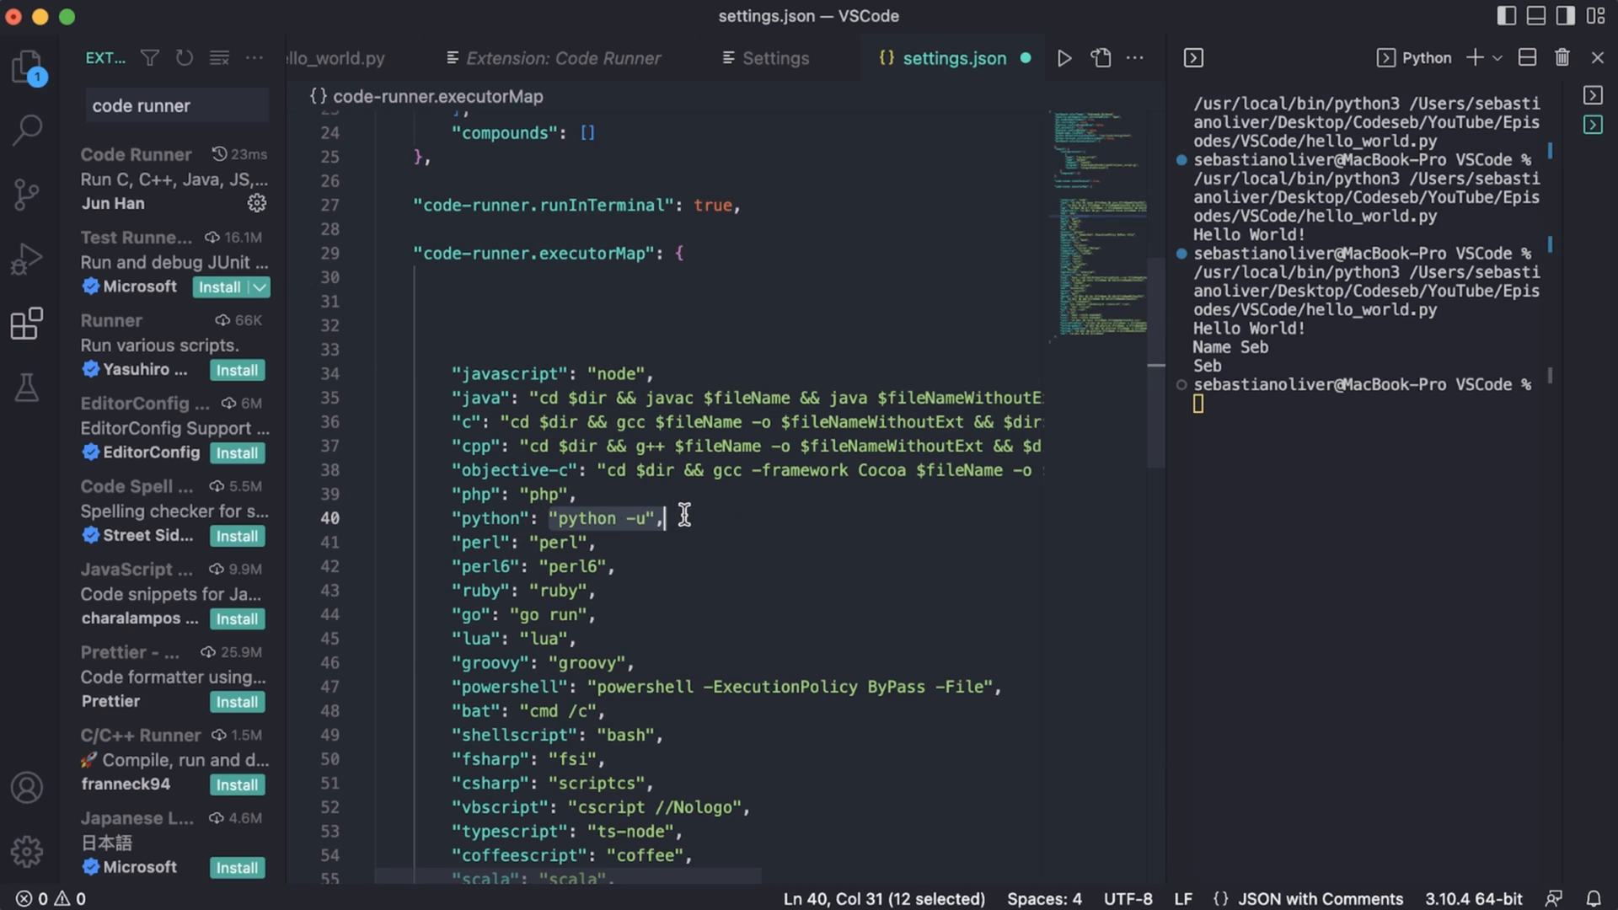
click(555, 518)
text(clear )
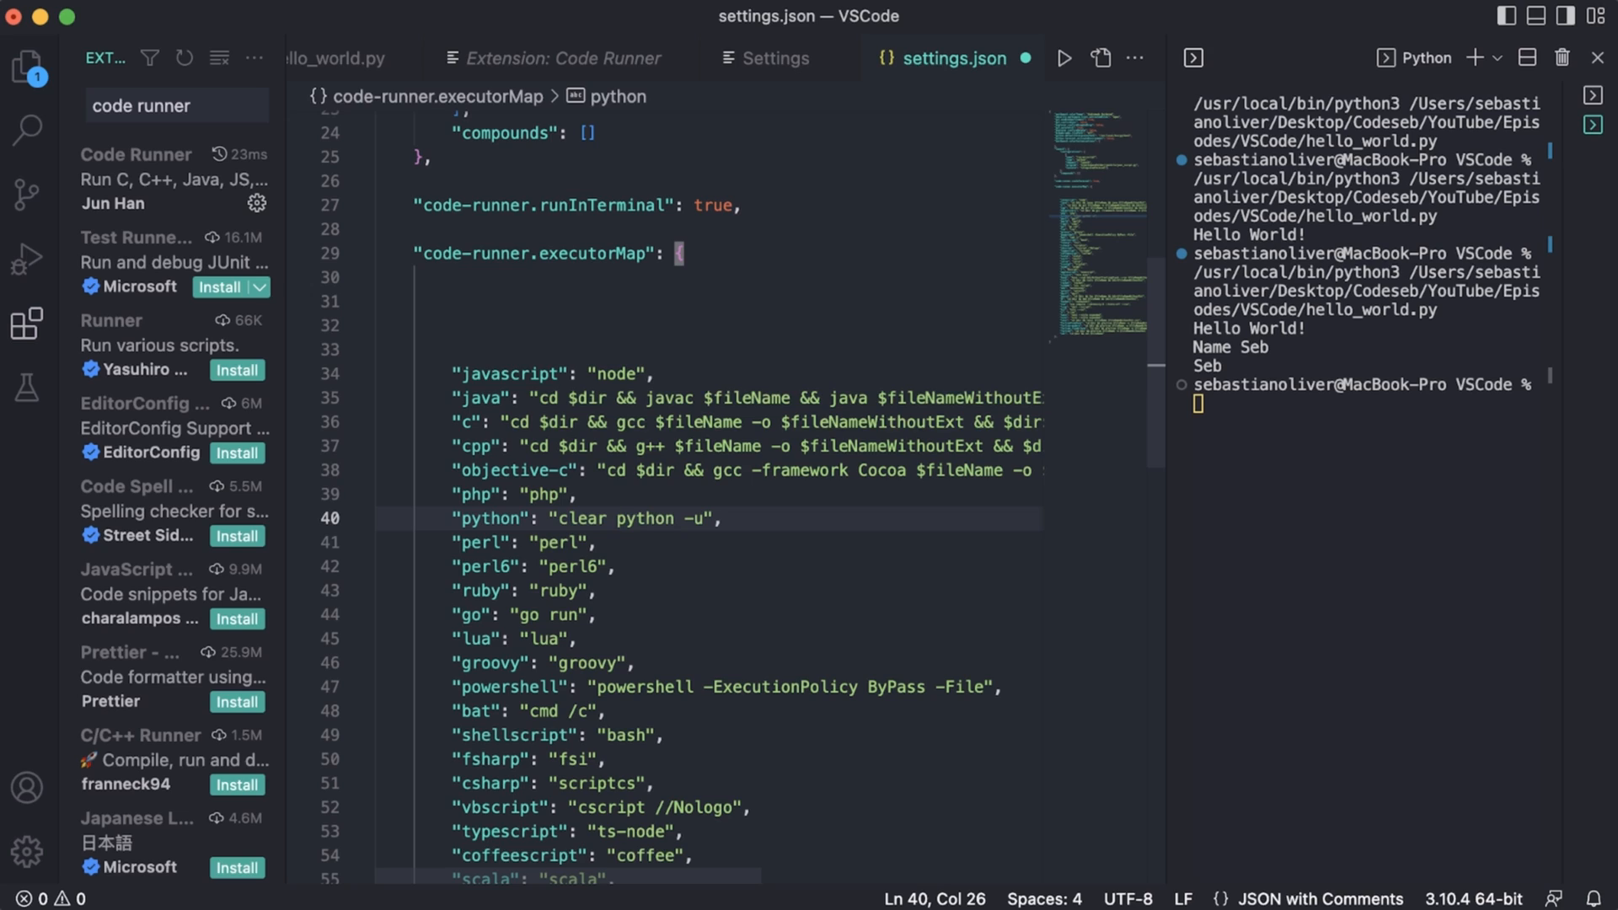
text(&&)
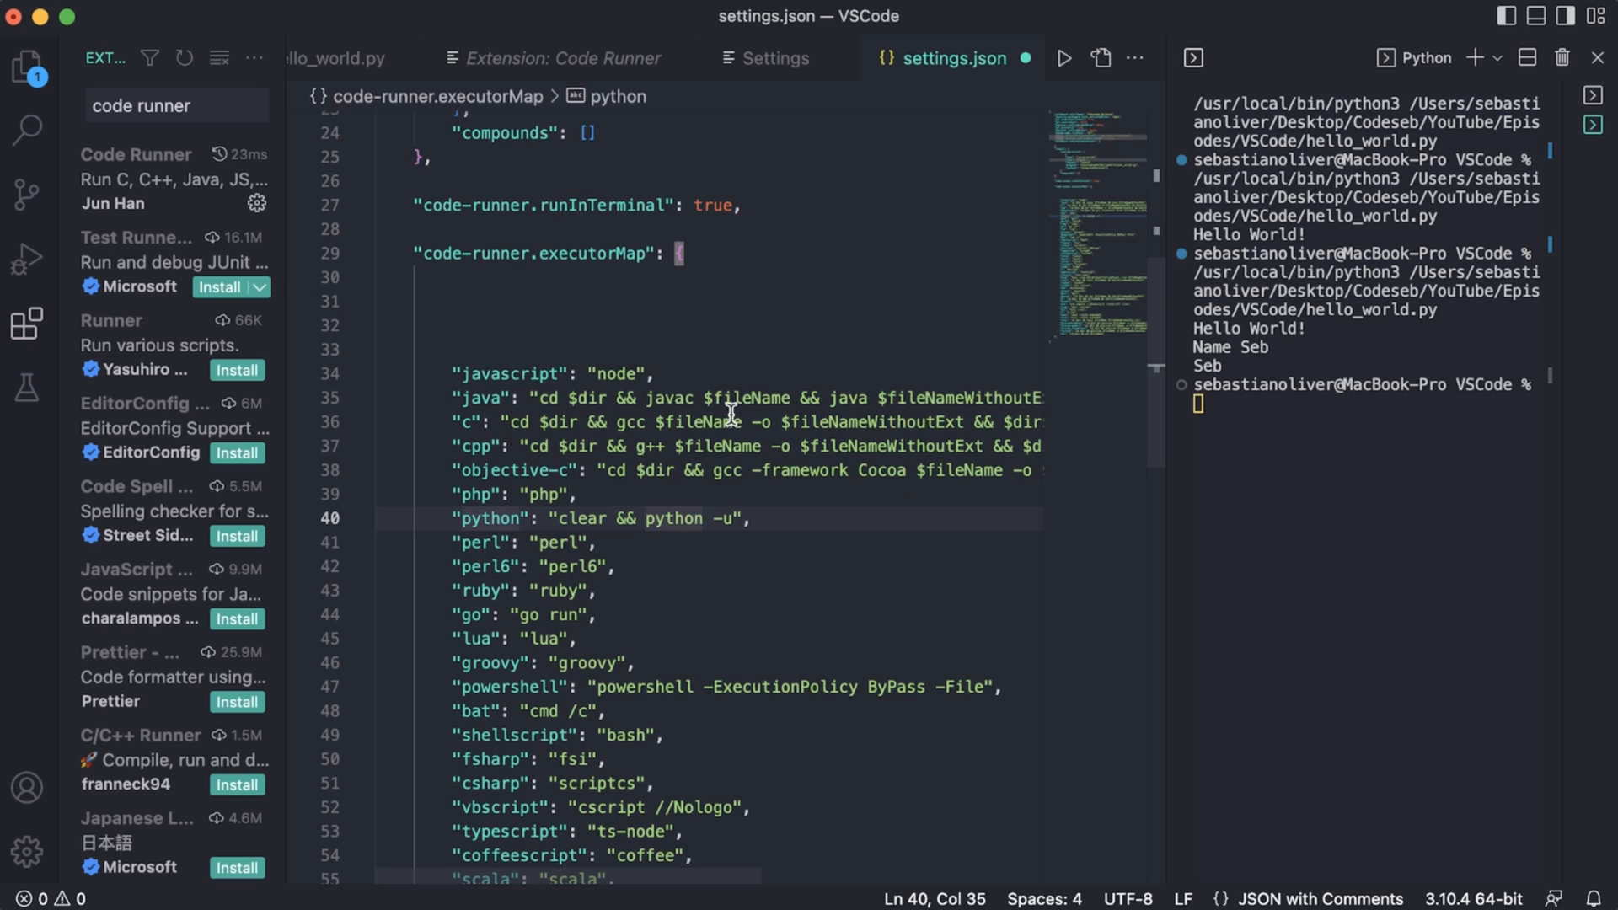
text(3)
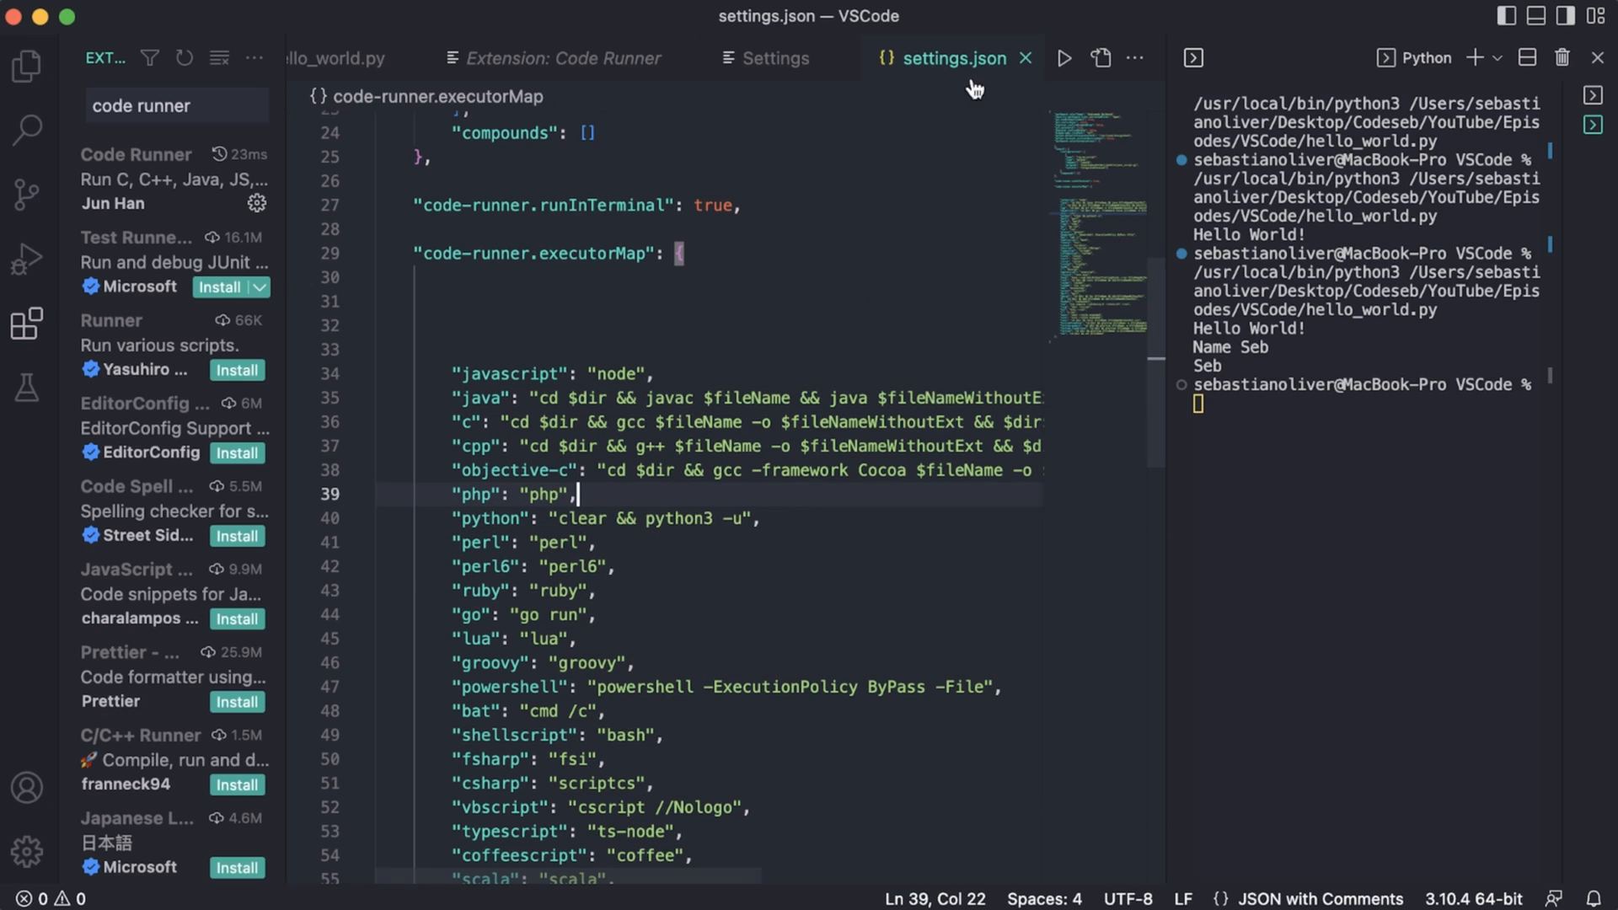
- Close the settings.json, Settings and Extension: Code Runner tabs
click(773, 58)
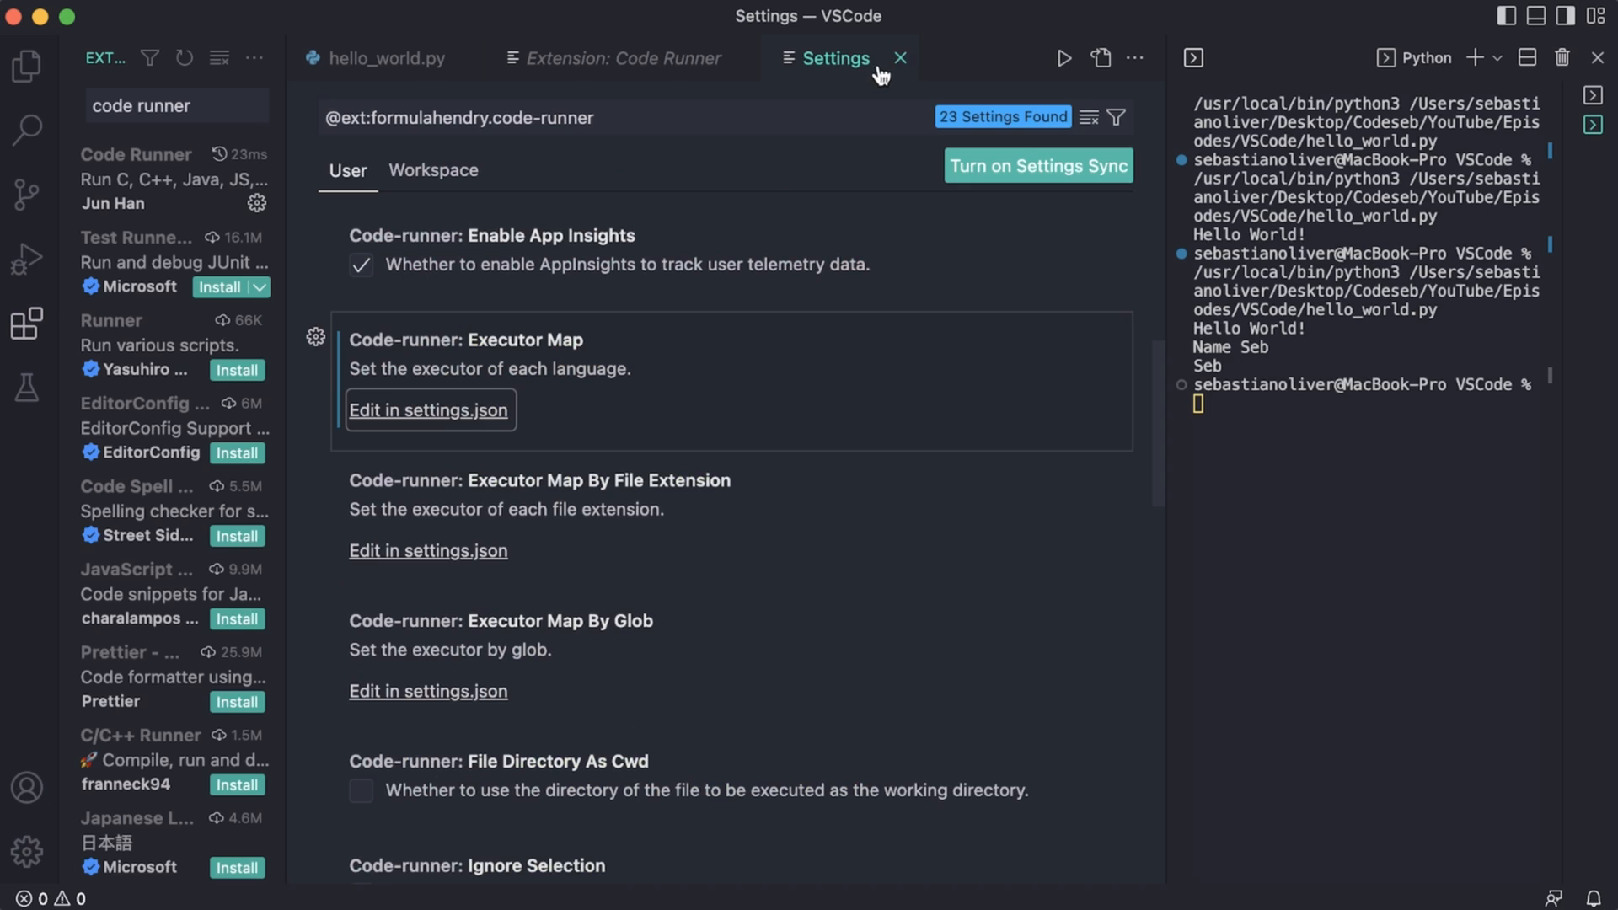
click(897, 58)
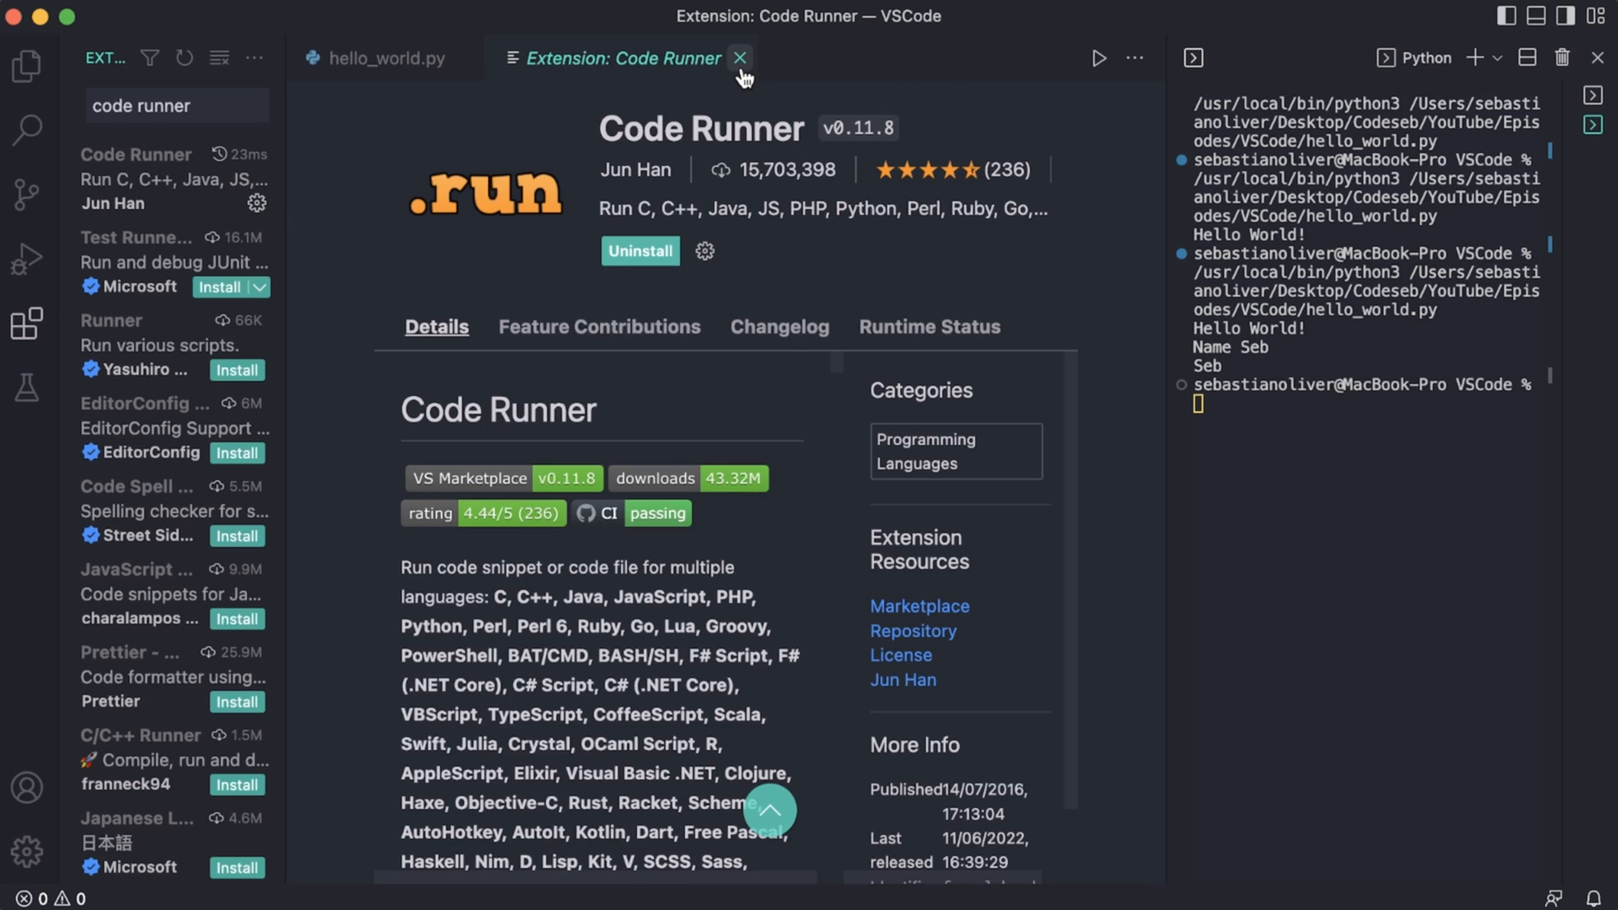
click(739, 58)
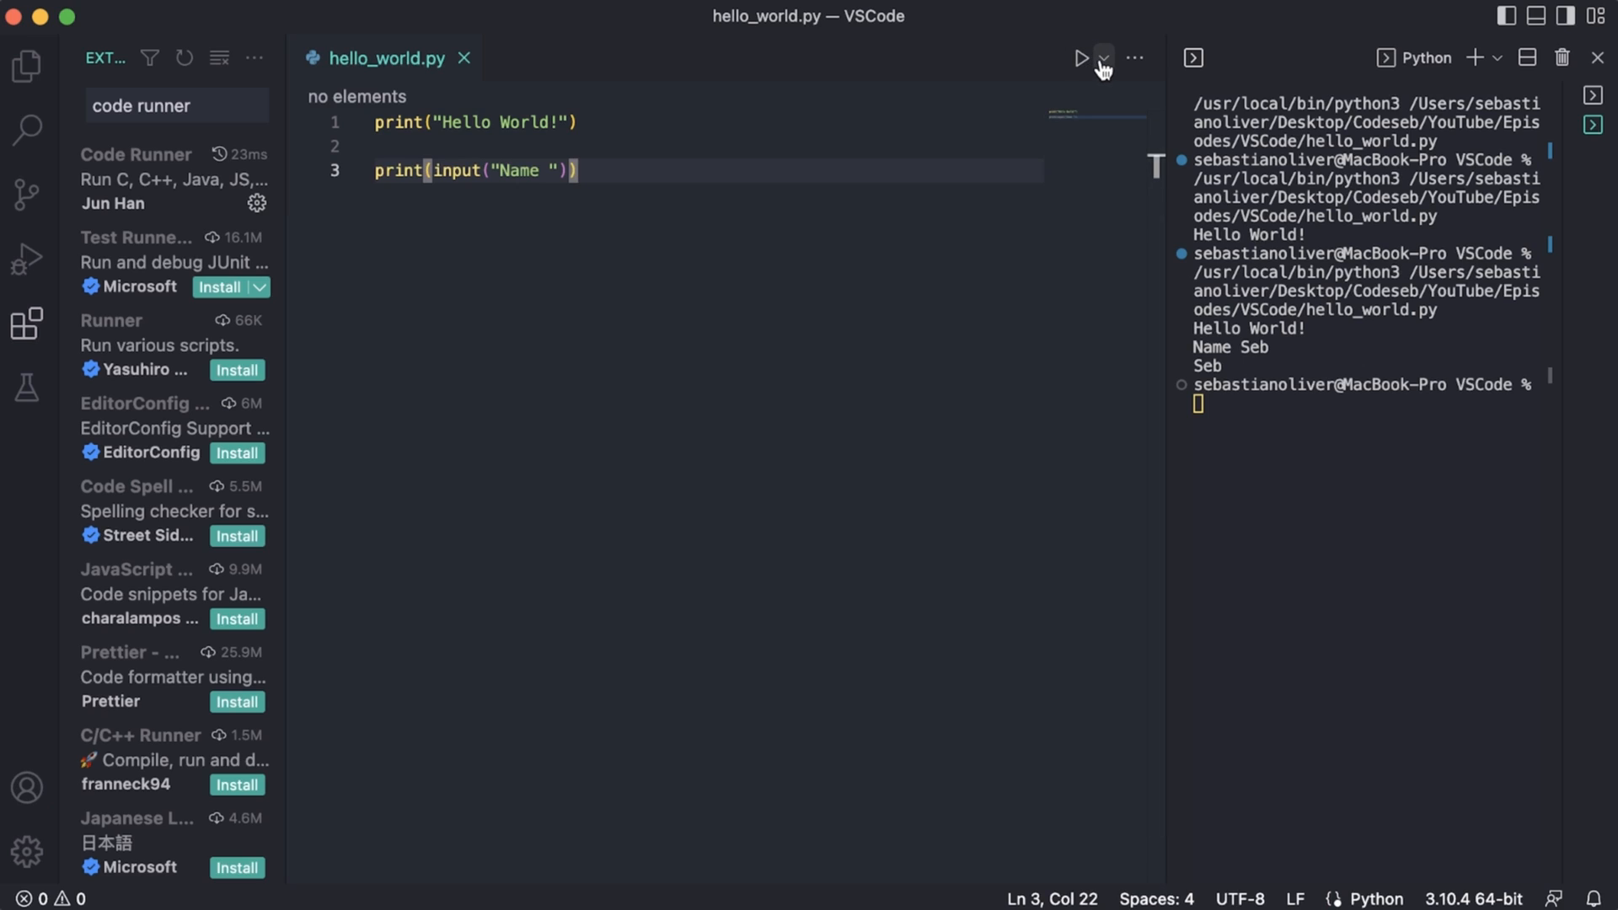
- Run the script with Code Runner and enter 'Seb' at the Name prompt
click(1103, 59)
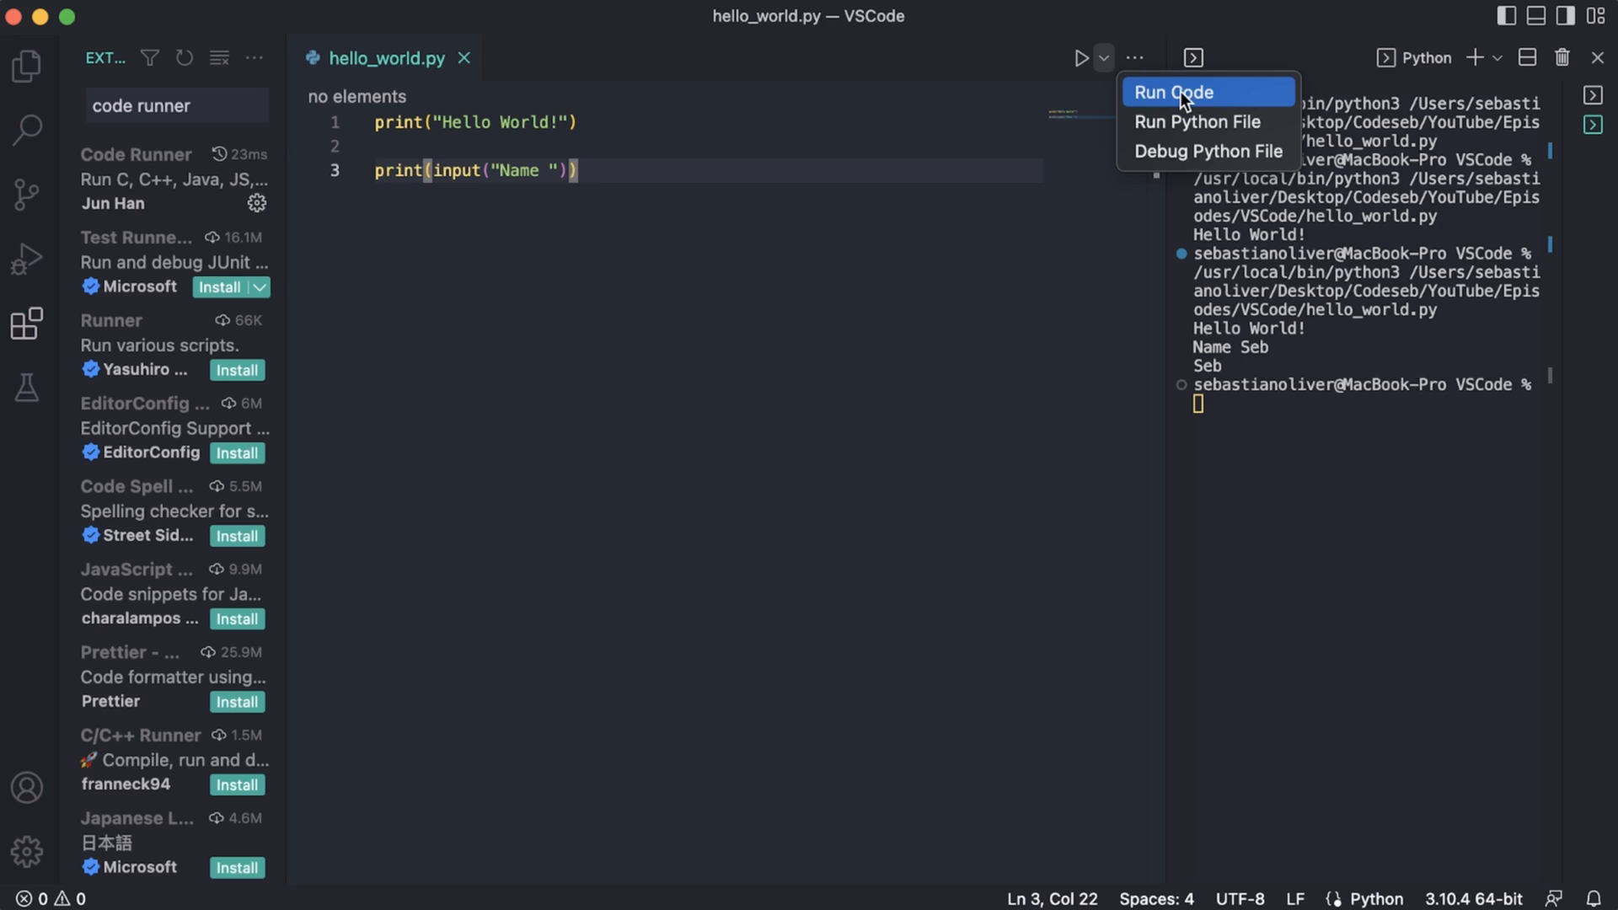
mouse_move(1180, 97)
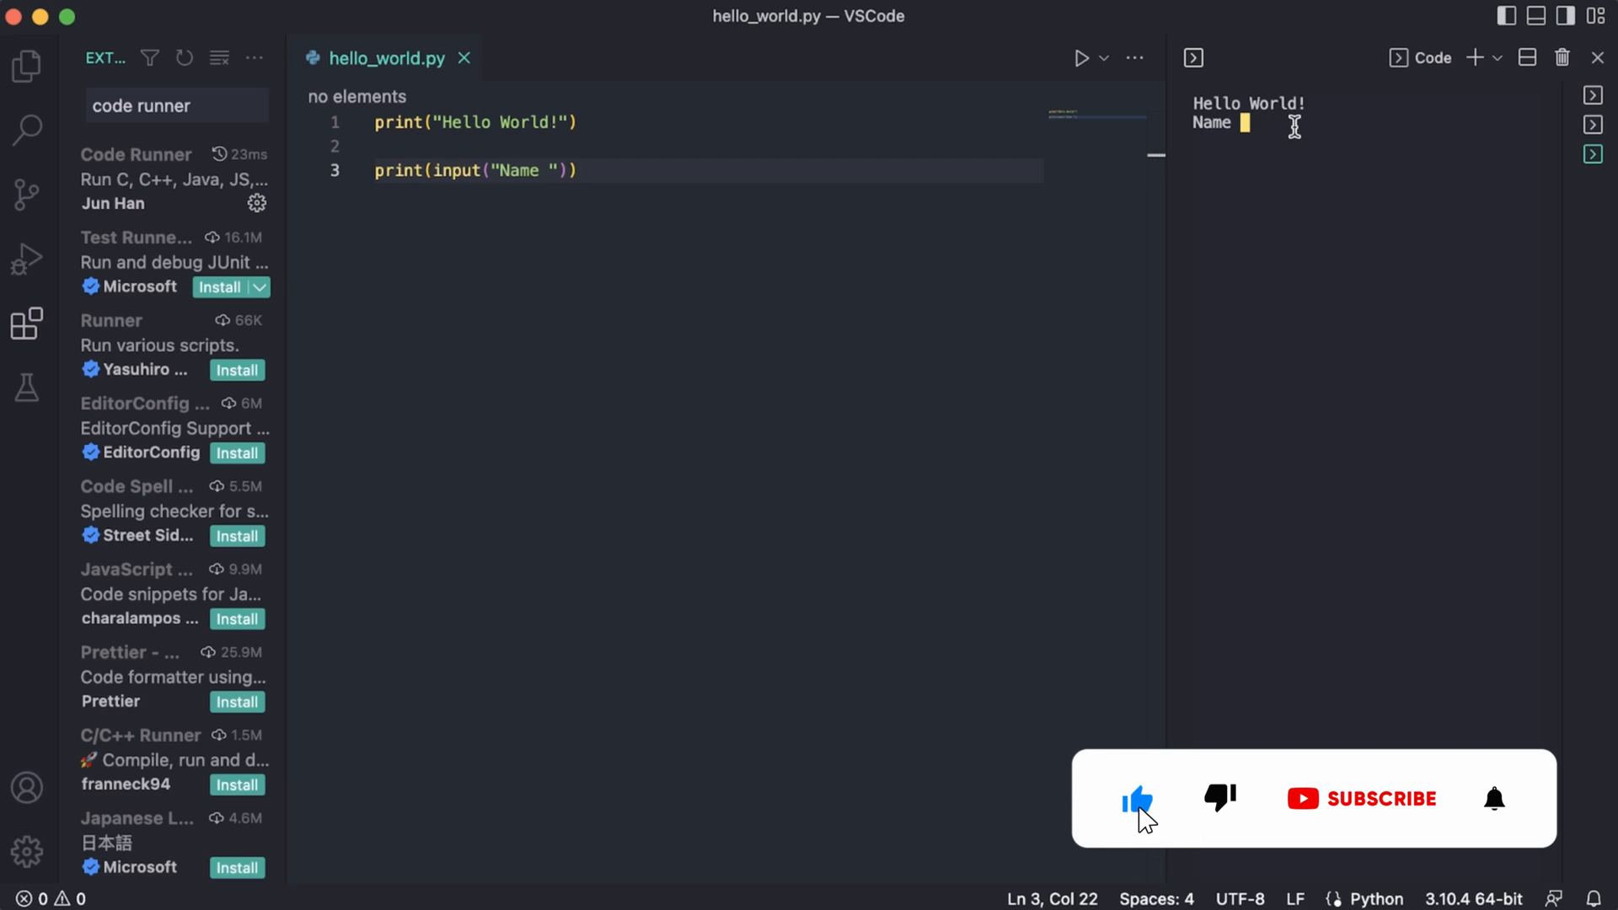
text(Seb)
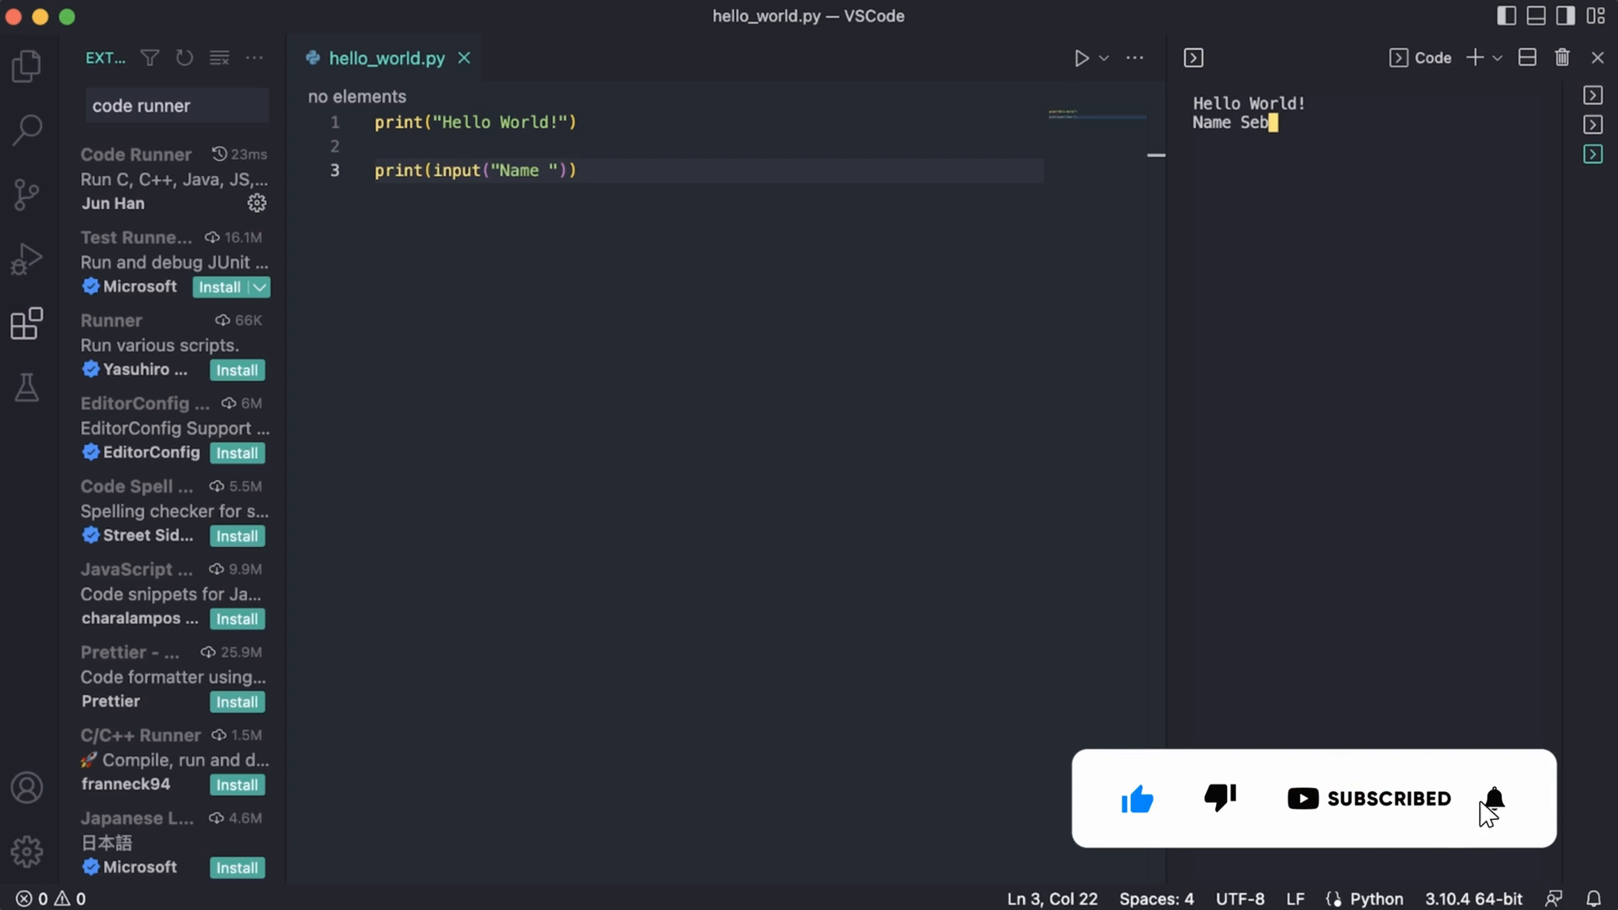
key(enter)
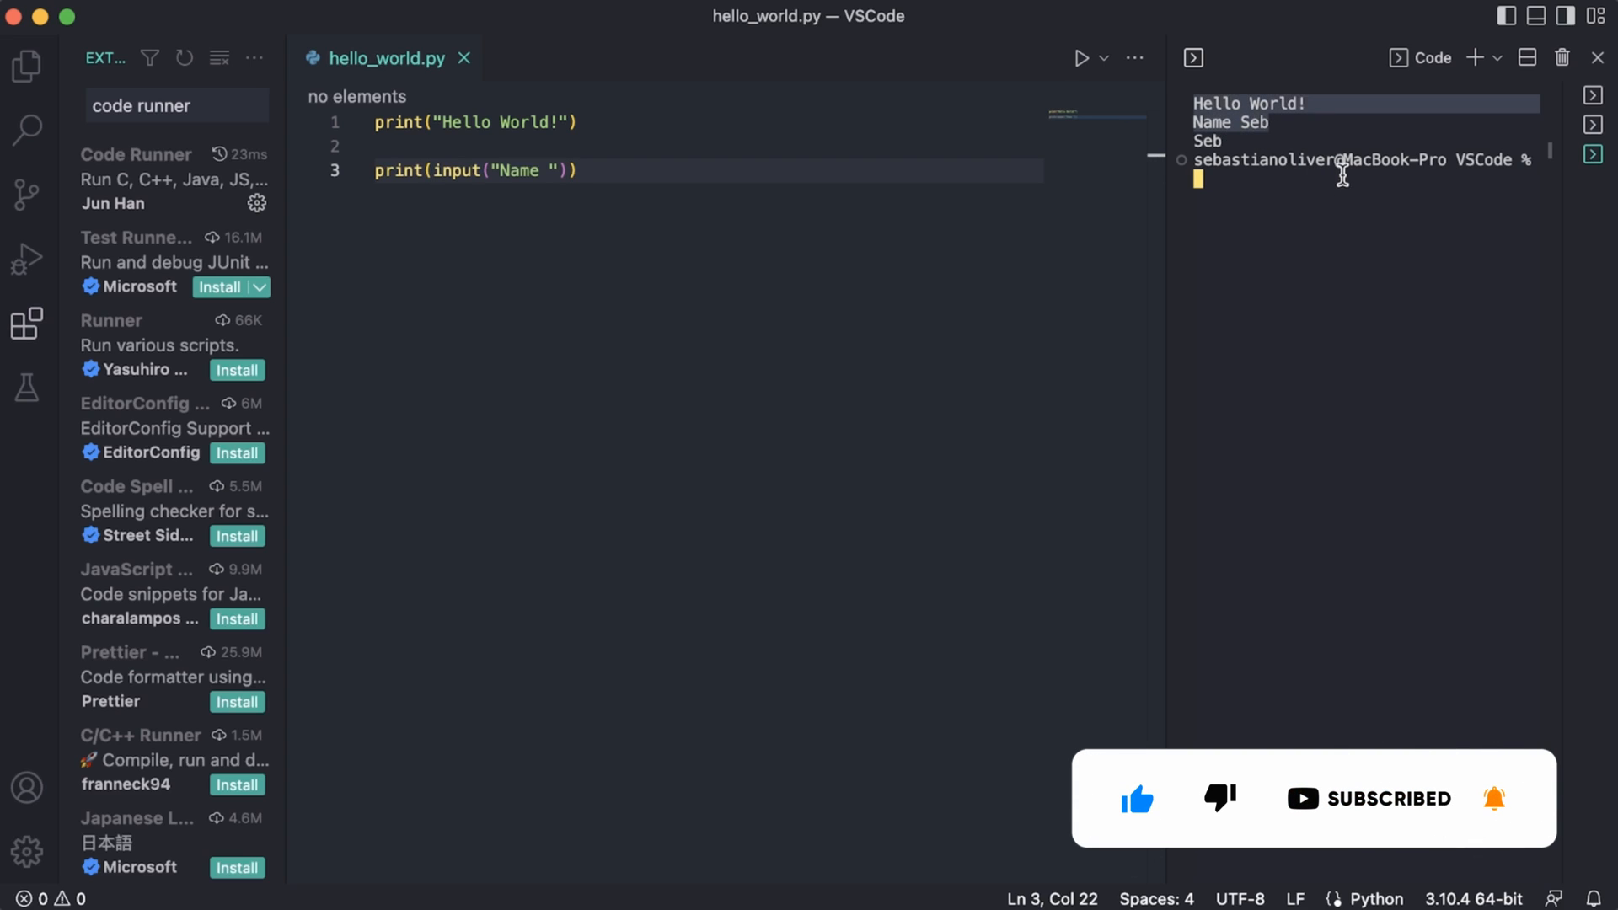